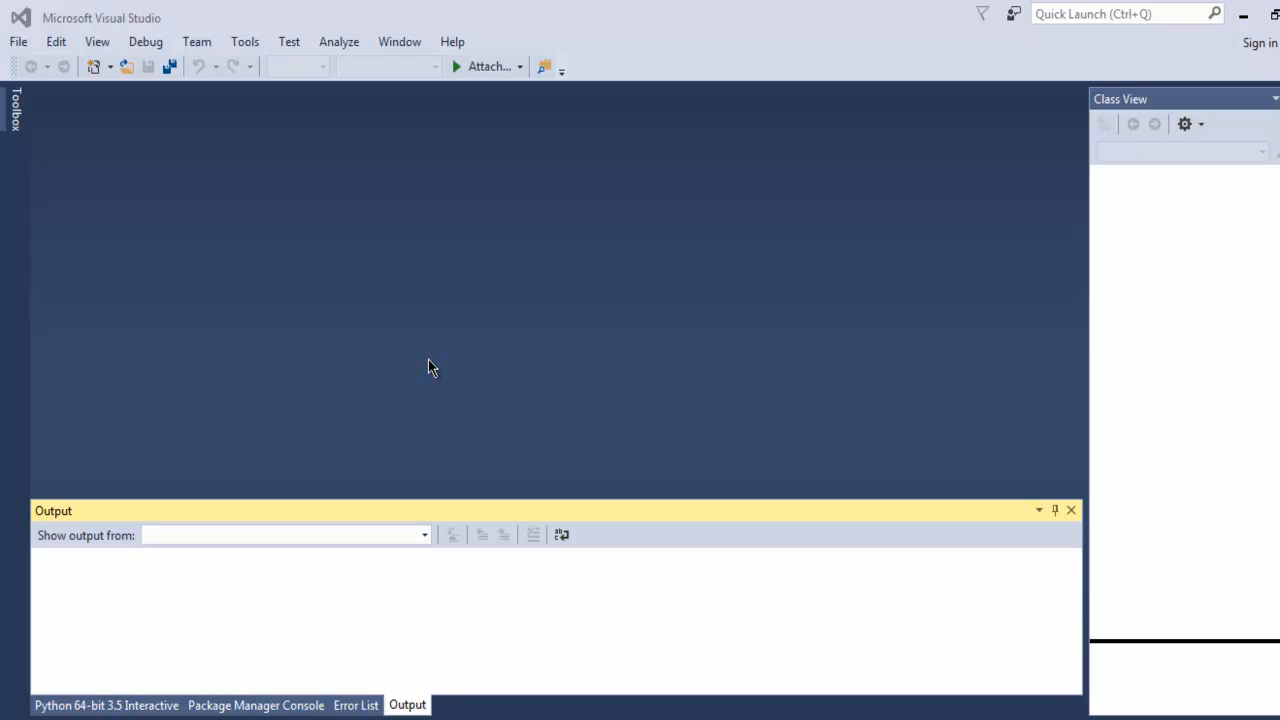
pyautogui.moveTo(378, 344)
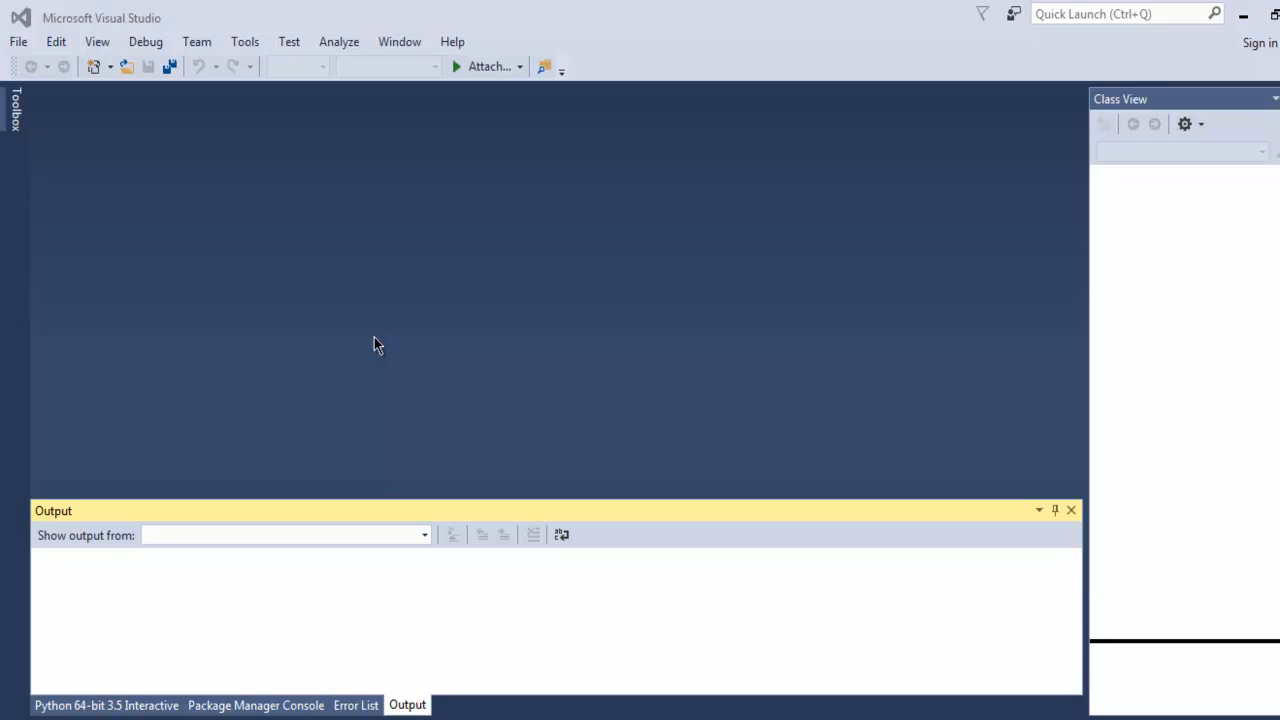
pyautogui.moveTo(28, 68)
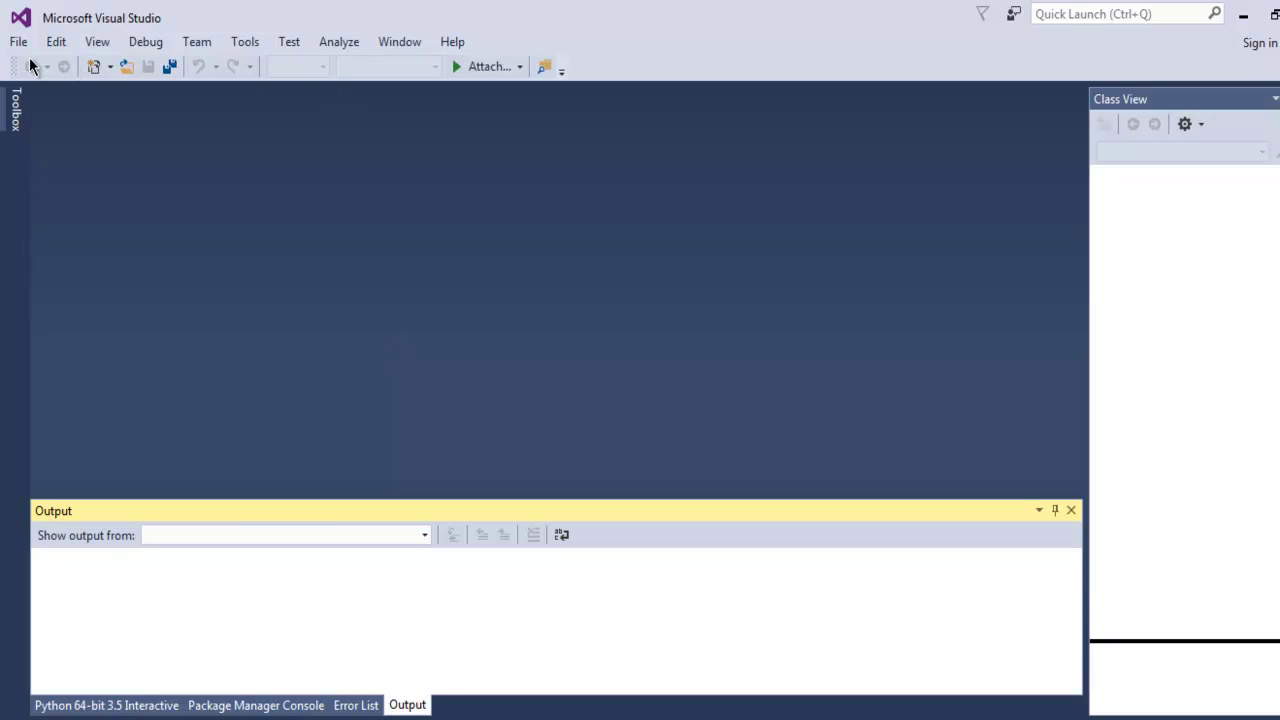
# Start creating a new project from the File menu of the empty environment
pyautogui.click(16, 42)
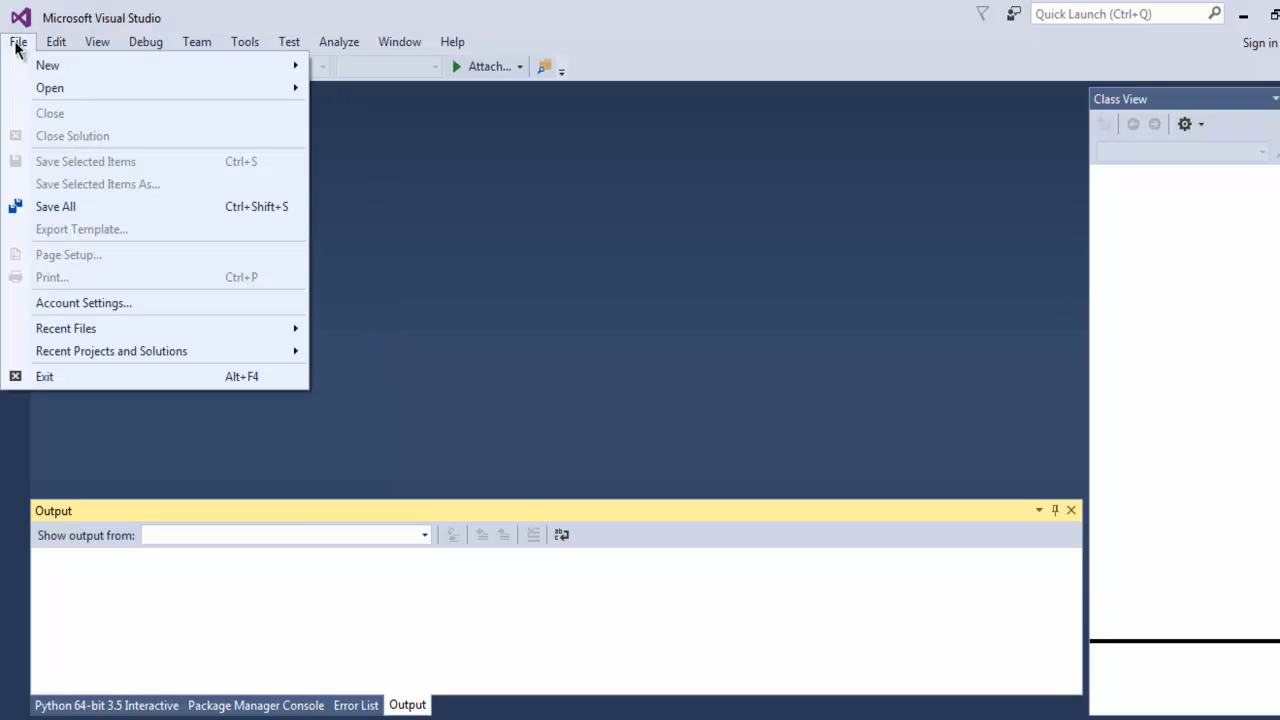
pyautogui.moveTo(48, 64)
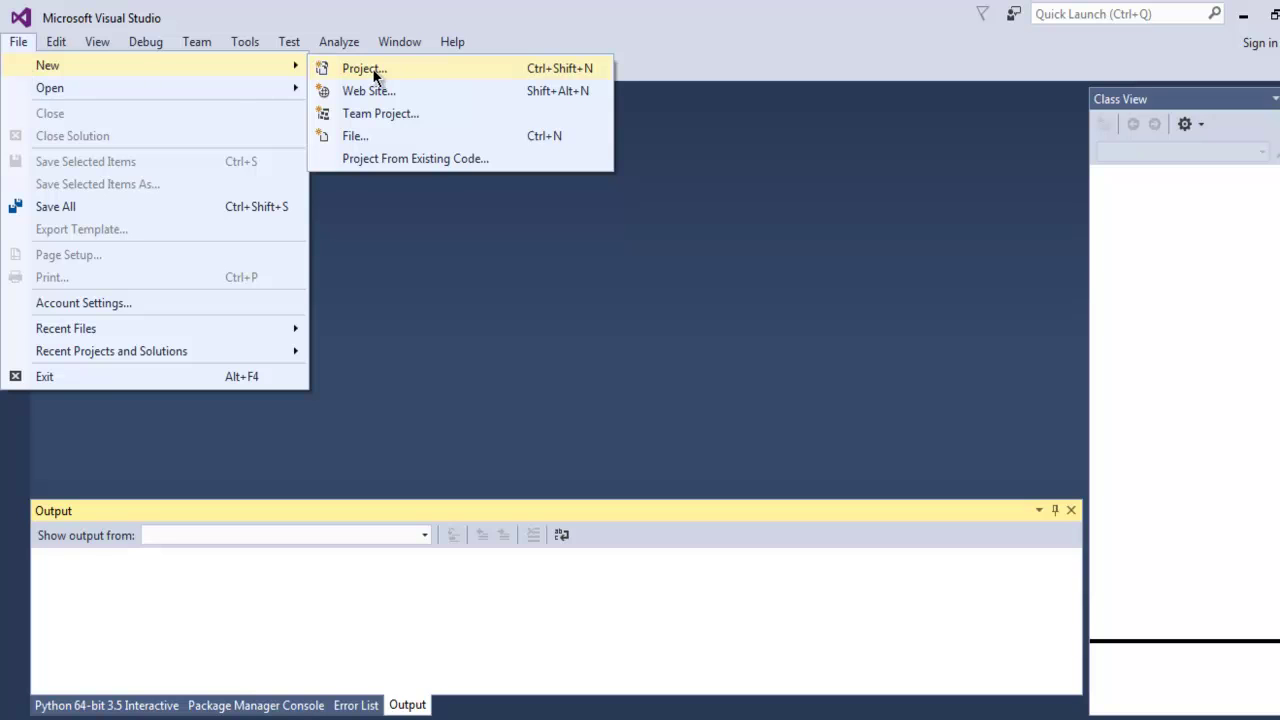
pyautogui.click(364, 68)
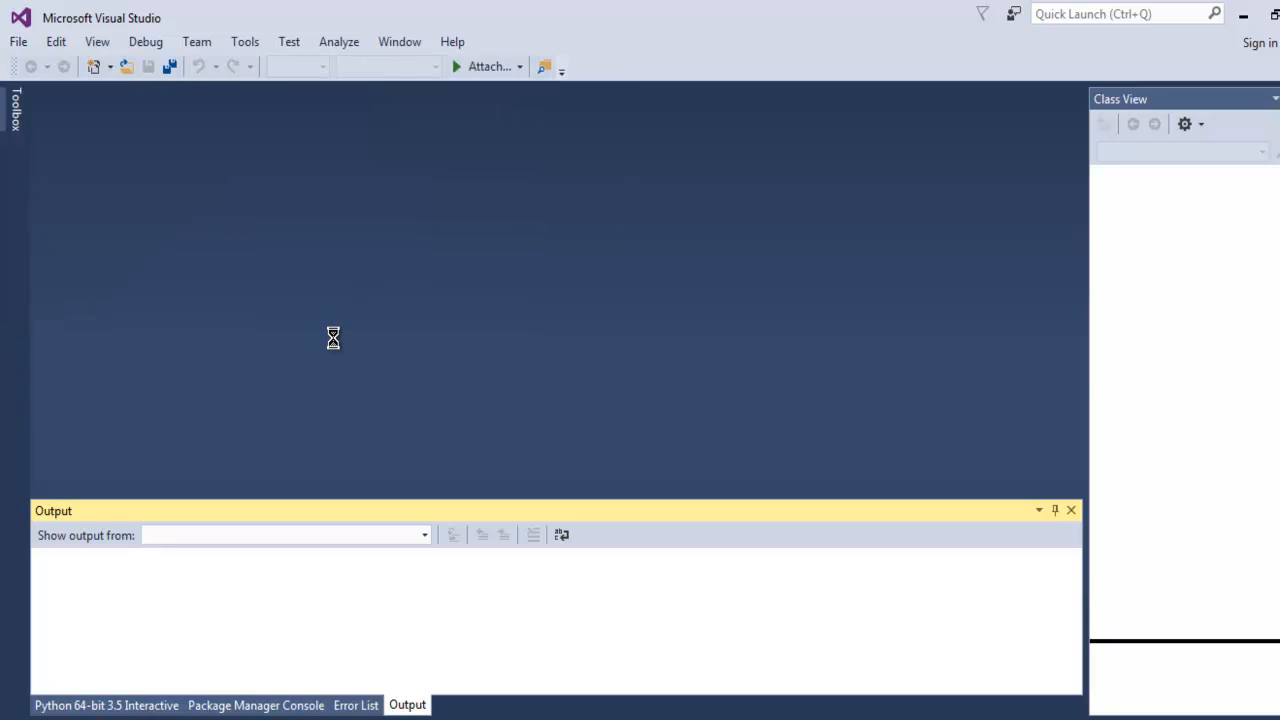
pyautogui.moveTo(324, 338)
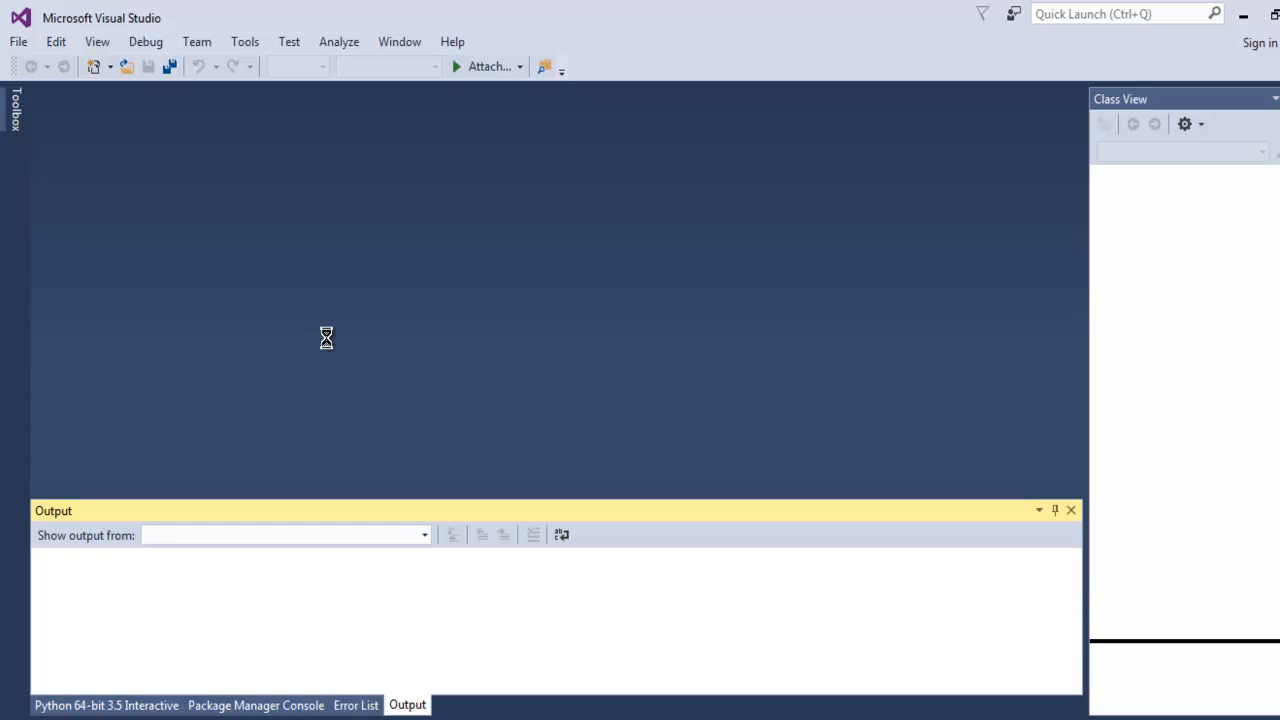
pyautogui.moveTo(320, 336)
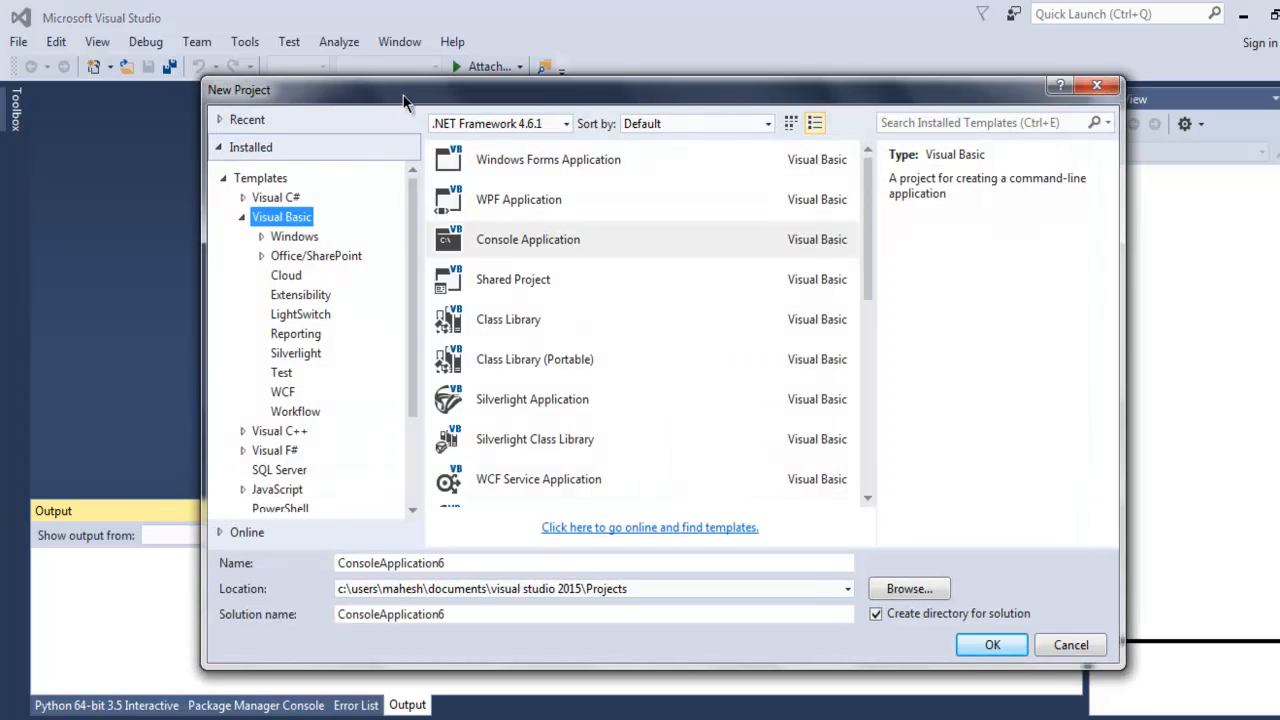
# Create a Visual Basic Console Application named DemoVB
pyautogui.moveTo(404, 90); pyautogui.dragTo(348, 76)
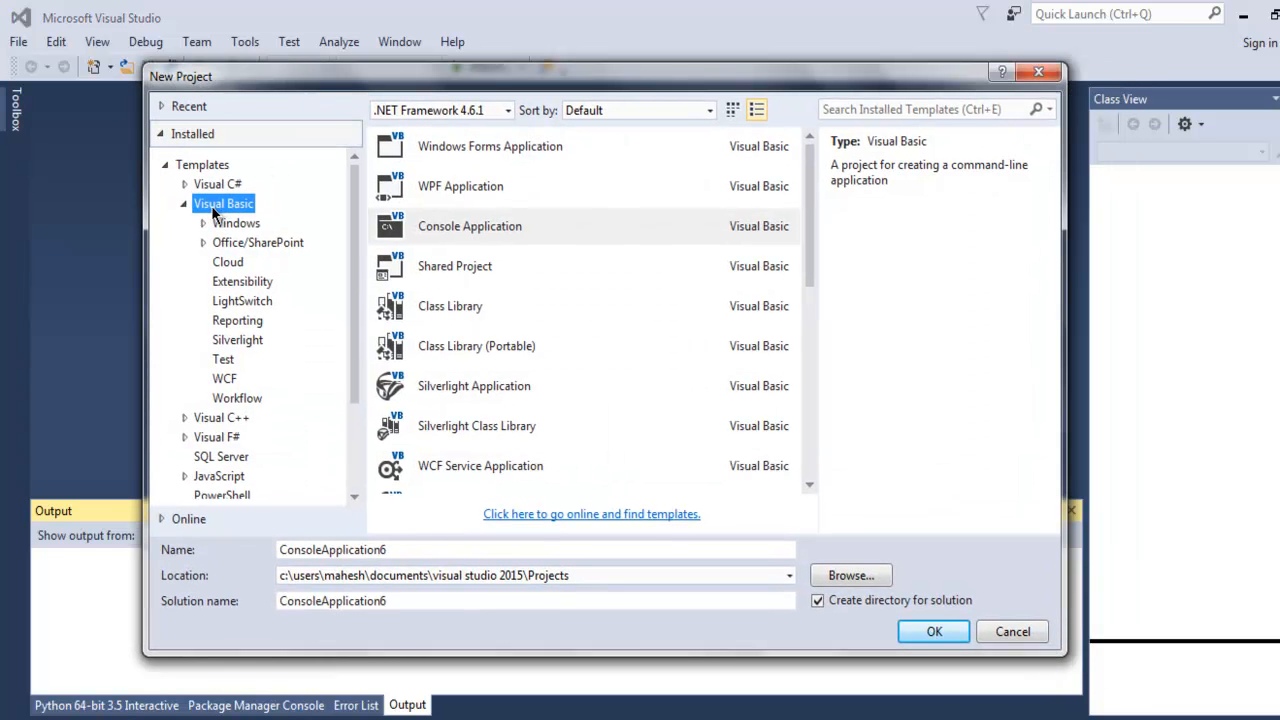
pyautogui.moveTo(204, 212)
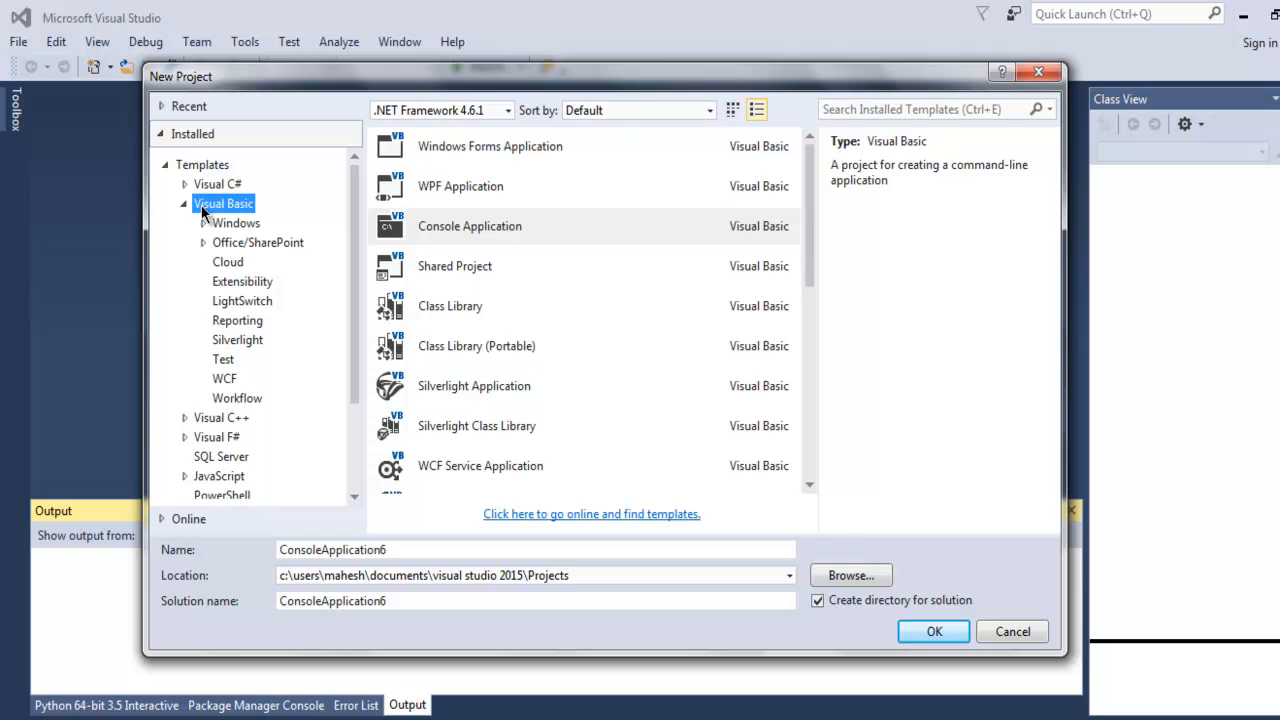
pyautogui.moveTo(218, 212)
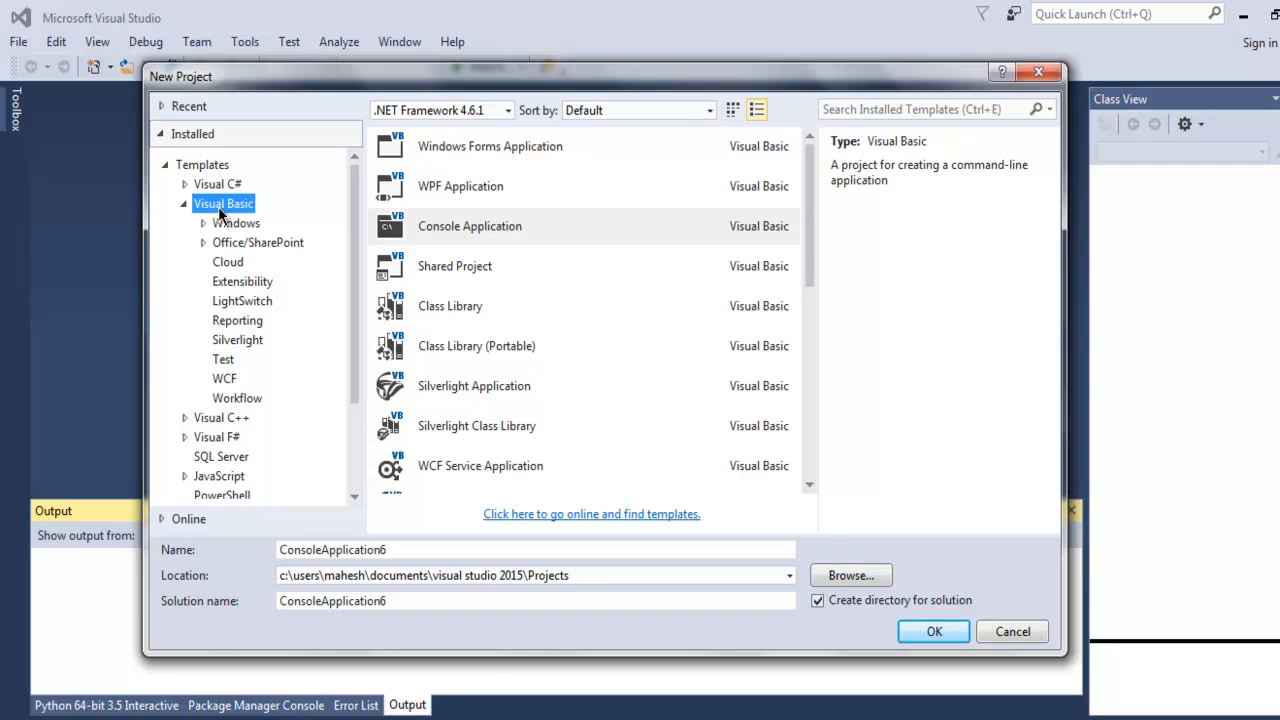
pyautogui.moveTo(216, 218)
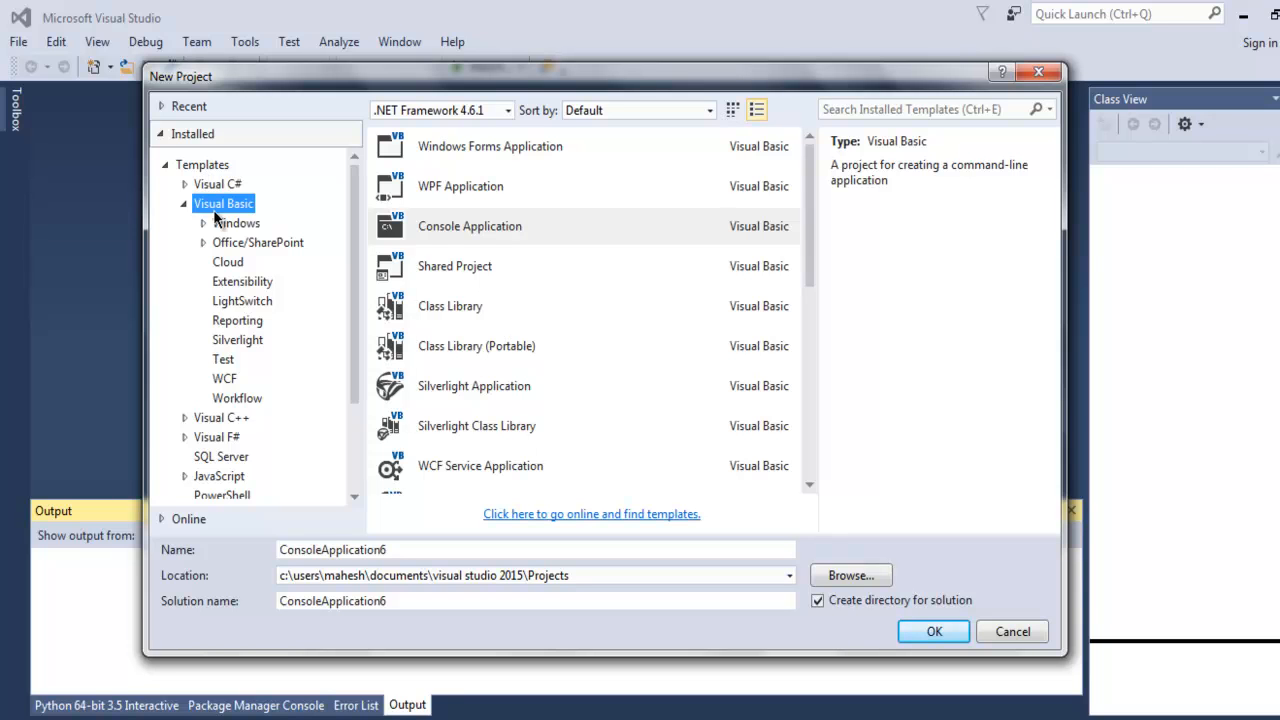
pyautogui.click(468, 226)
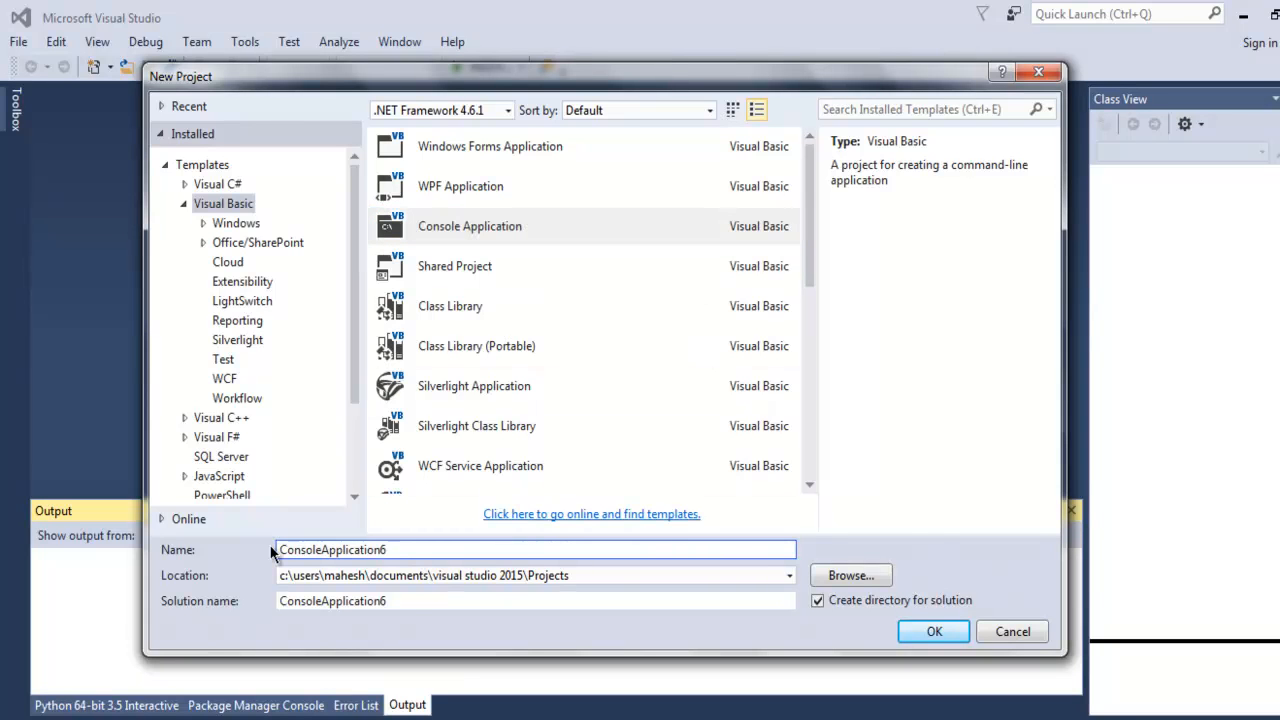
pyautogui.tripleClick(330, 548)
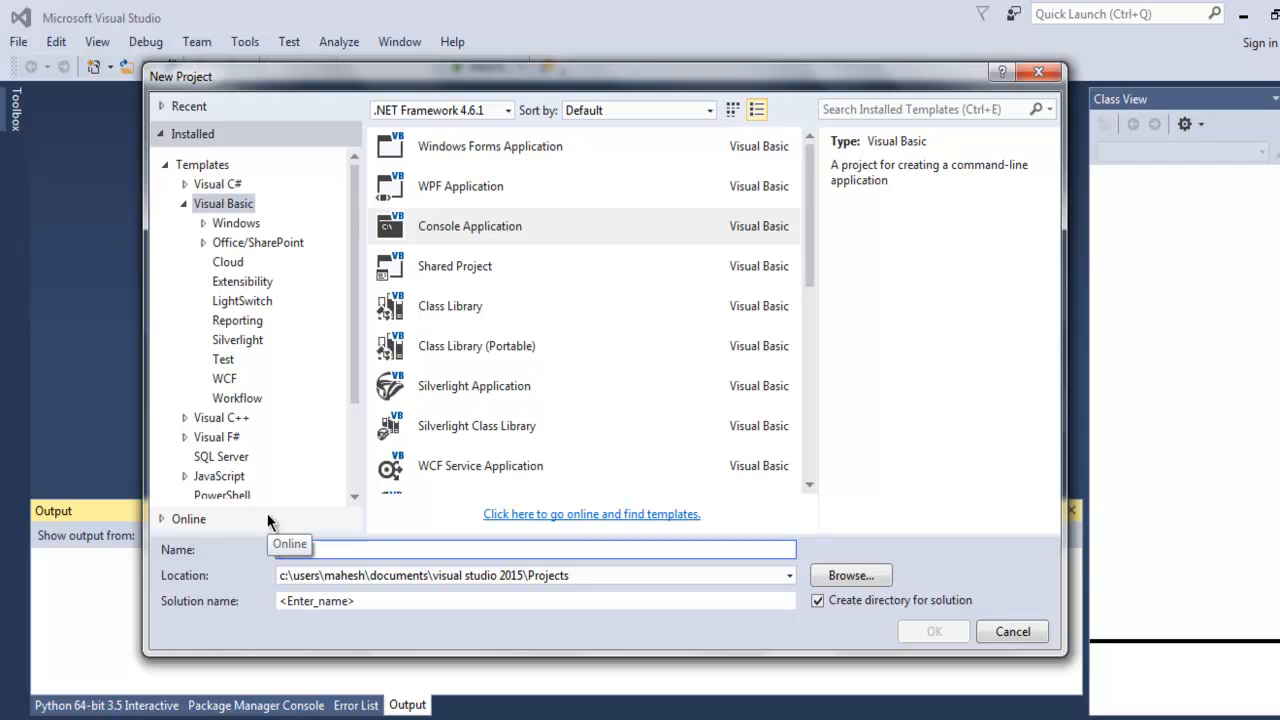
pyautogui.write('Demo')
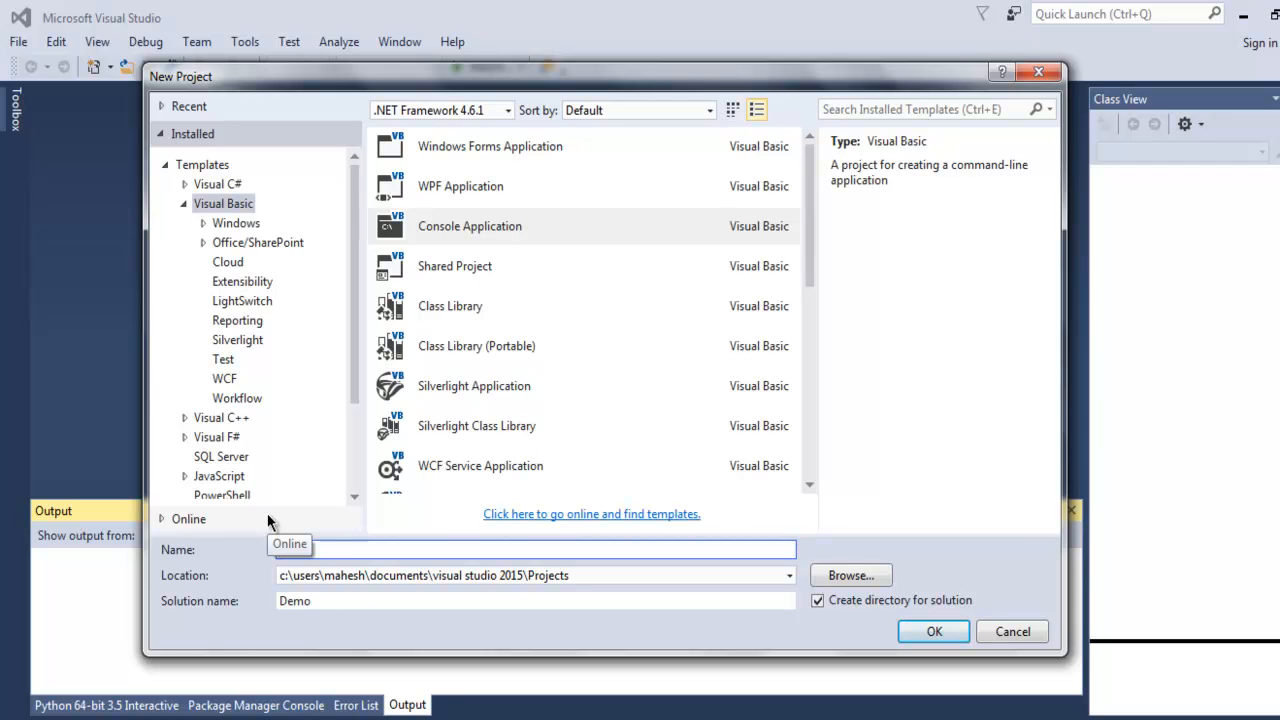
pyautogui.write('DemoVB')
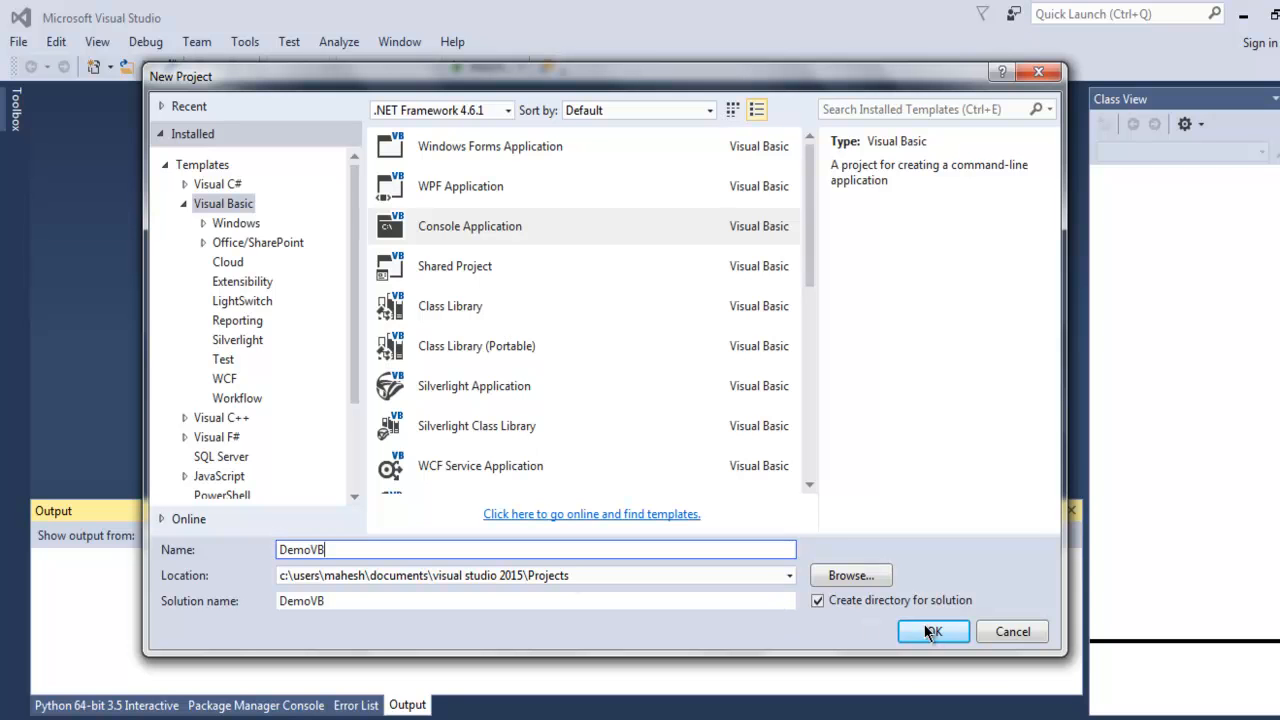
pyautogui.click(930, 632)
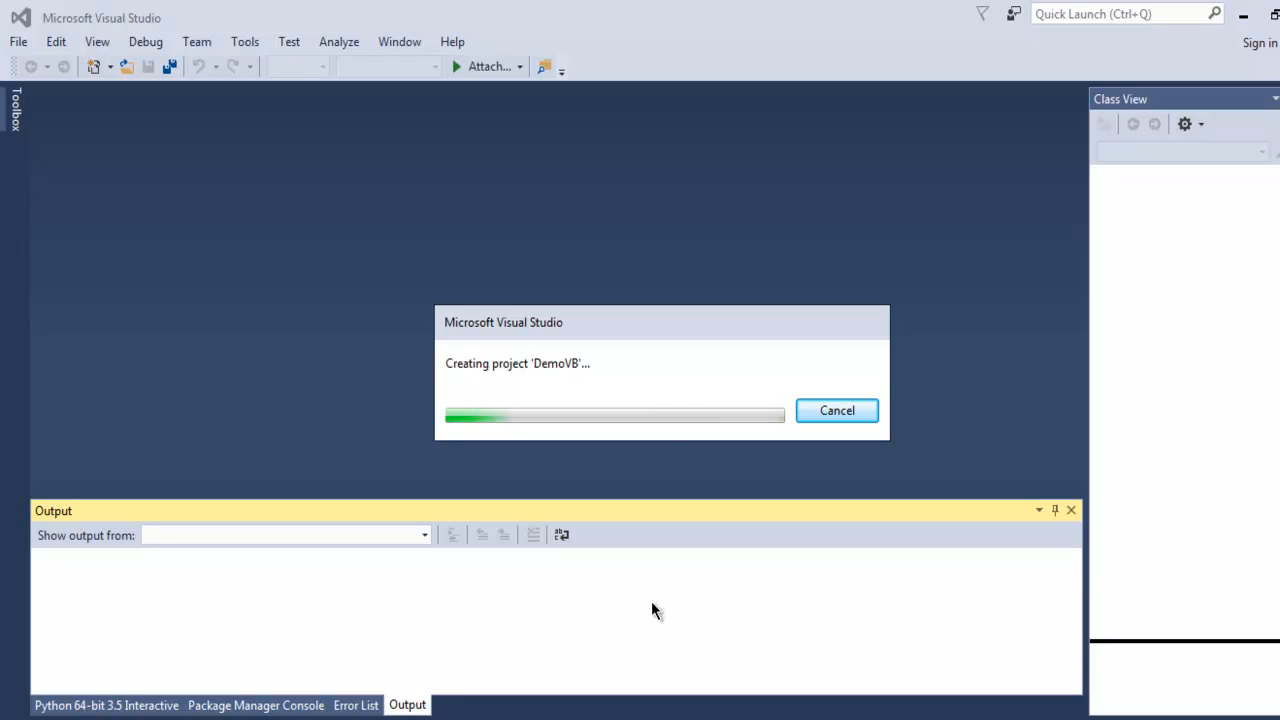
pyautogui.moveTo(1218, 304)
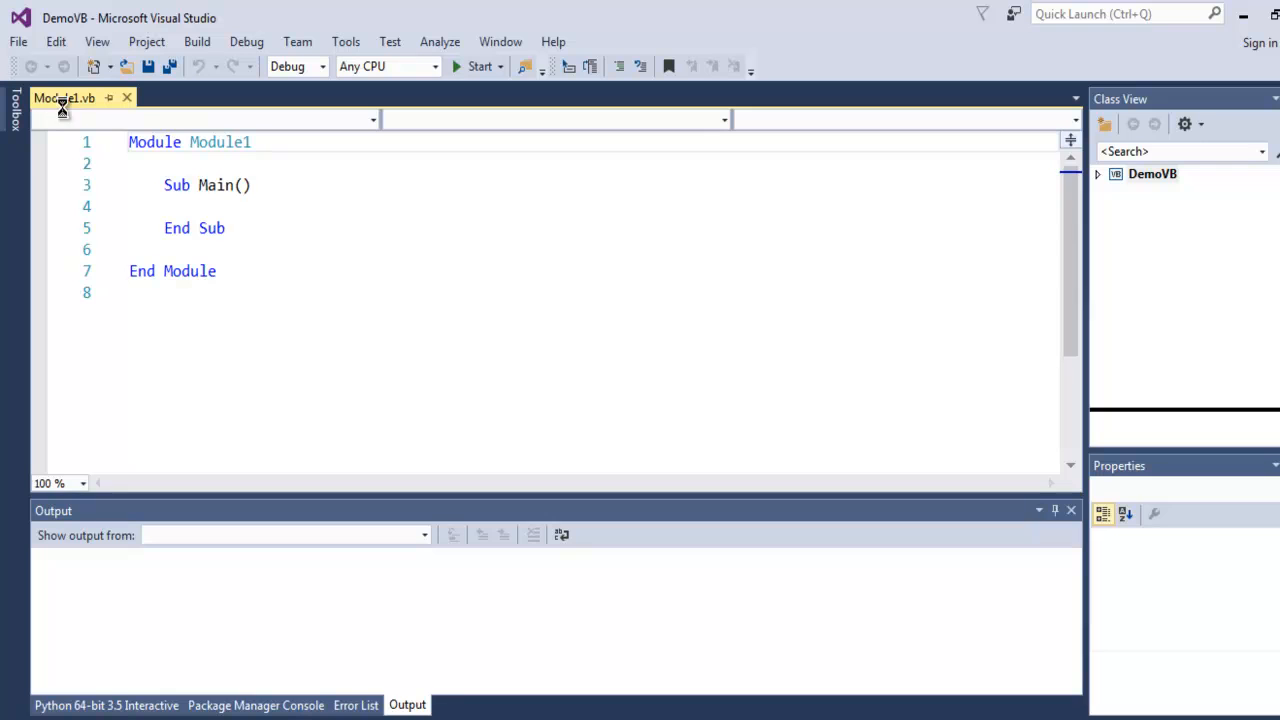
pyautogui.moveTo(240, 250)
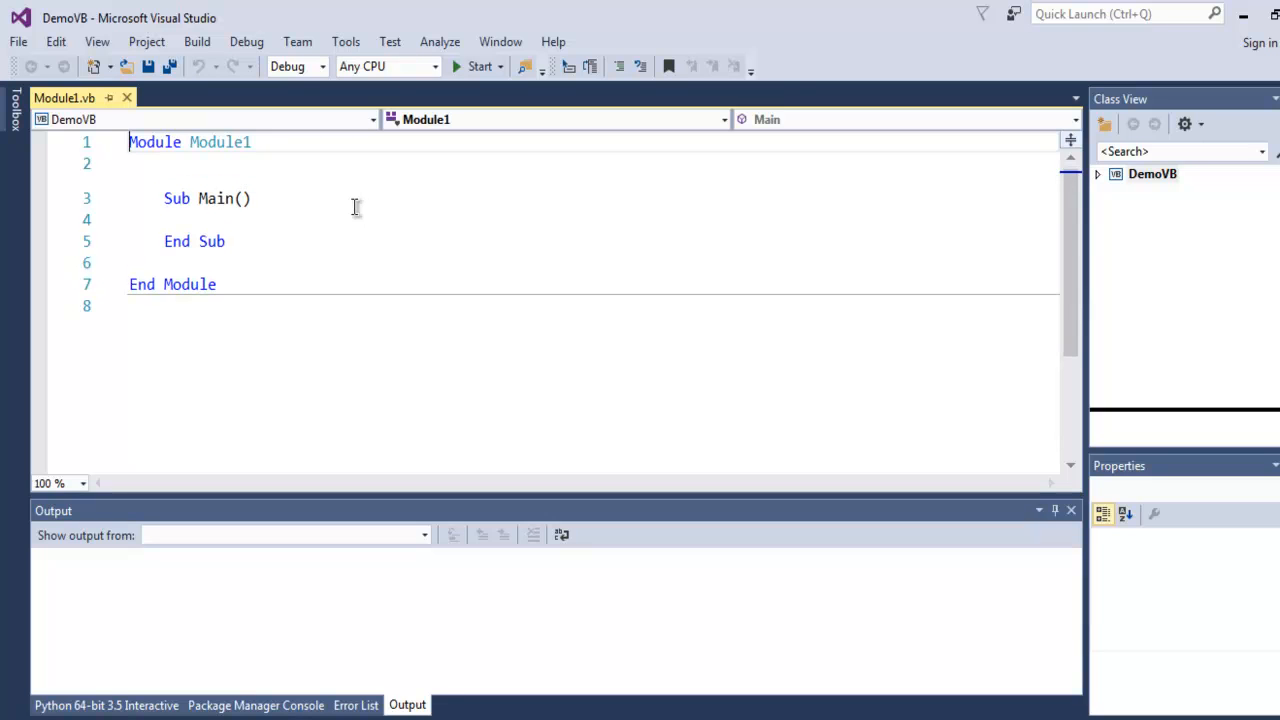
# Place the cursor inside the empty Main and expand the DemoVB node in Class View
pyautogui.click(472, 66)
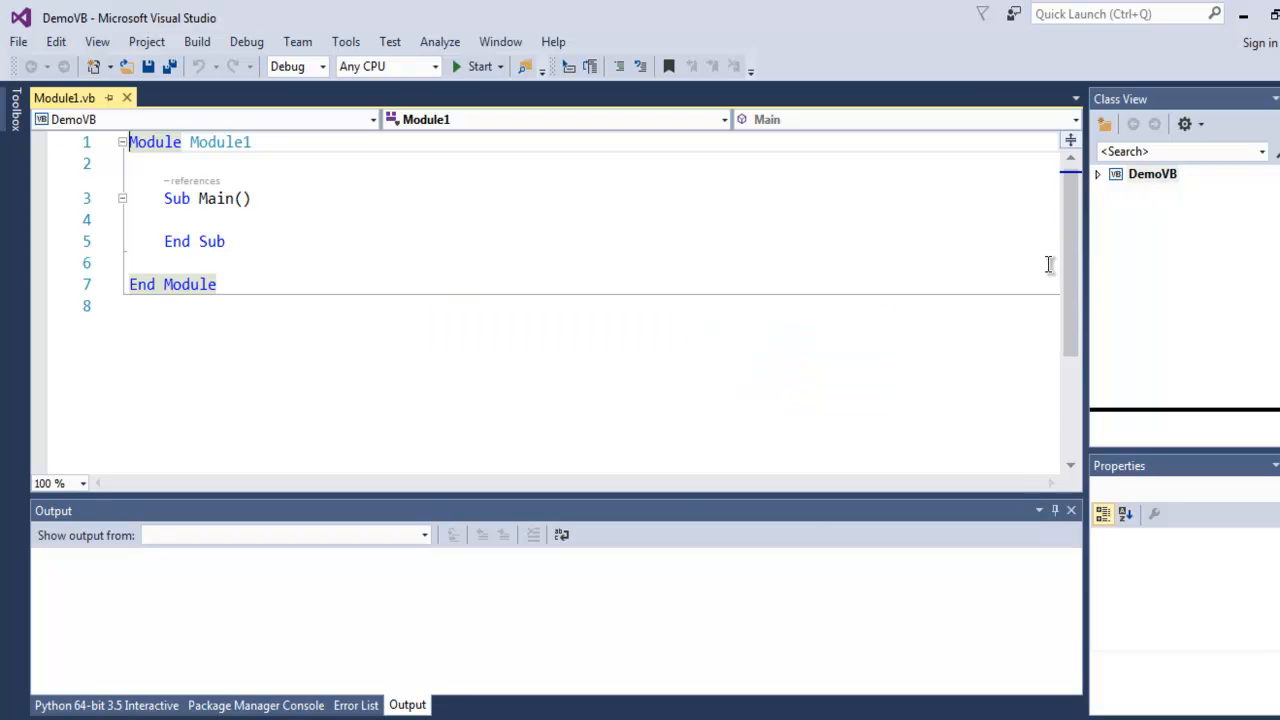
pyautogui.click(1152, 172)
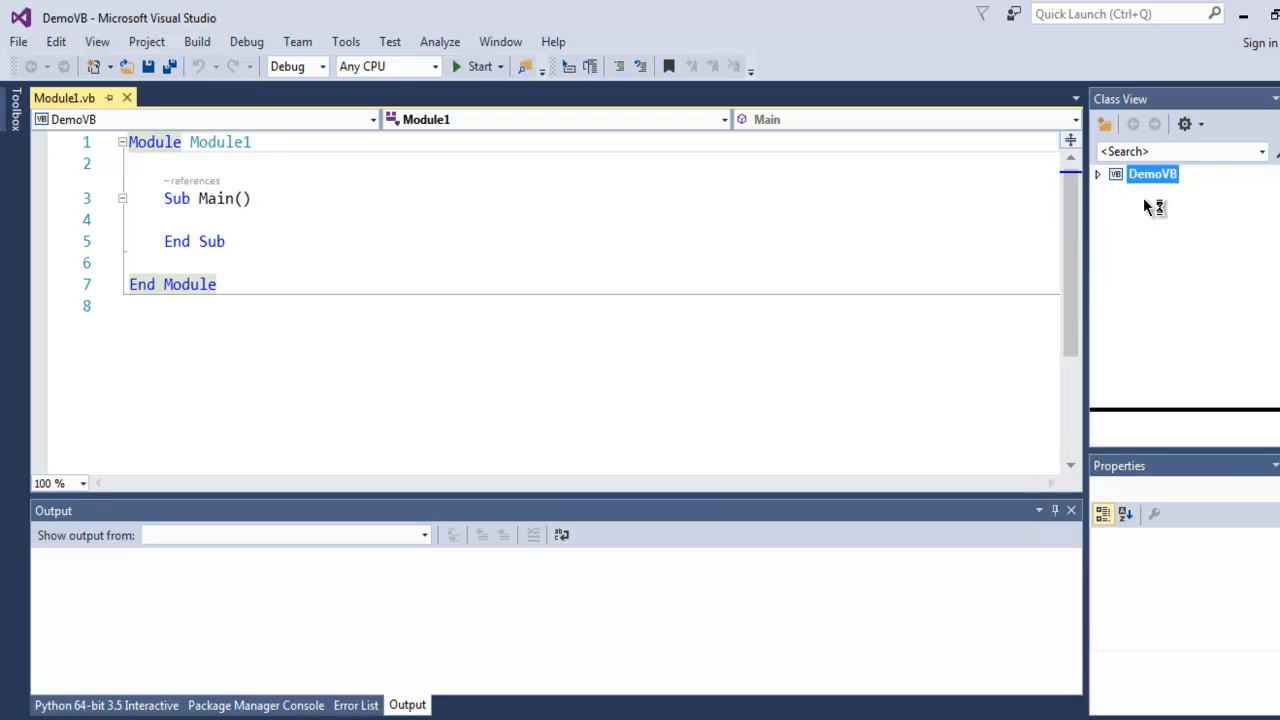
pyautogui.click(1098, 172)
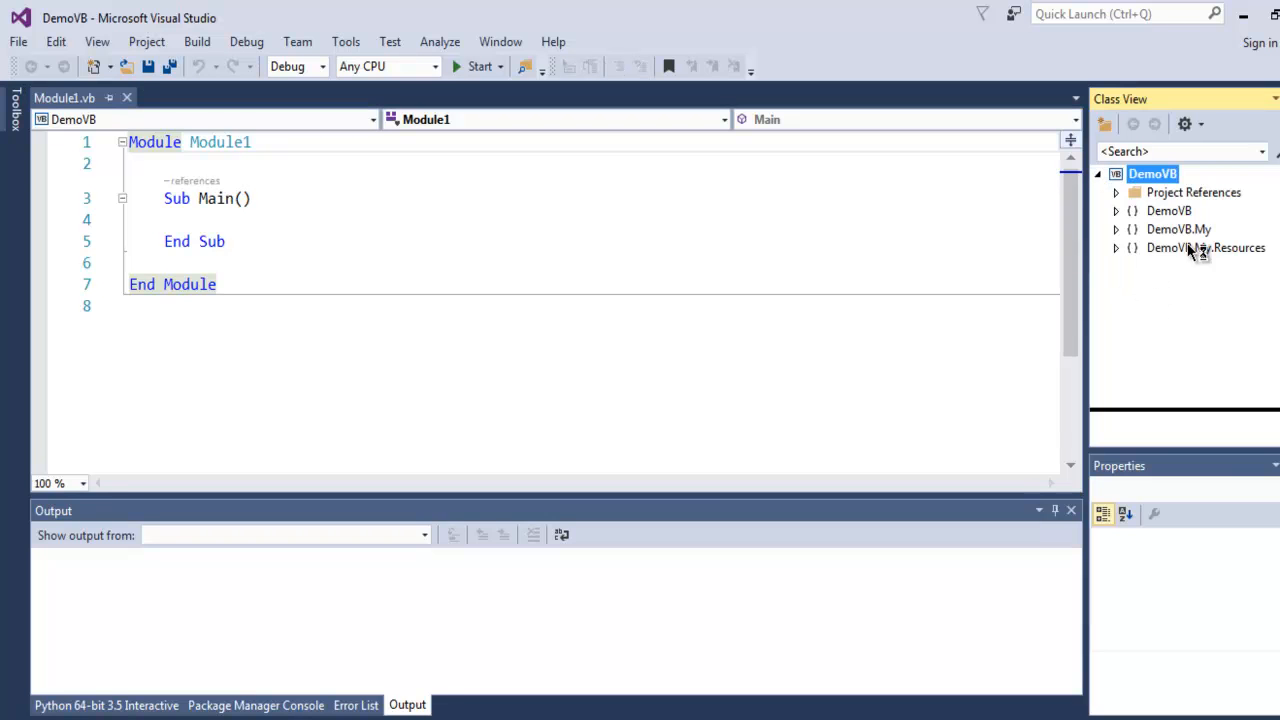
pyautogui.moveTo(872, 374)
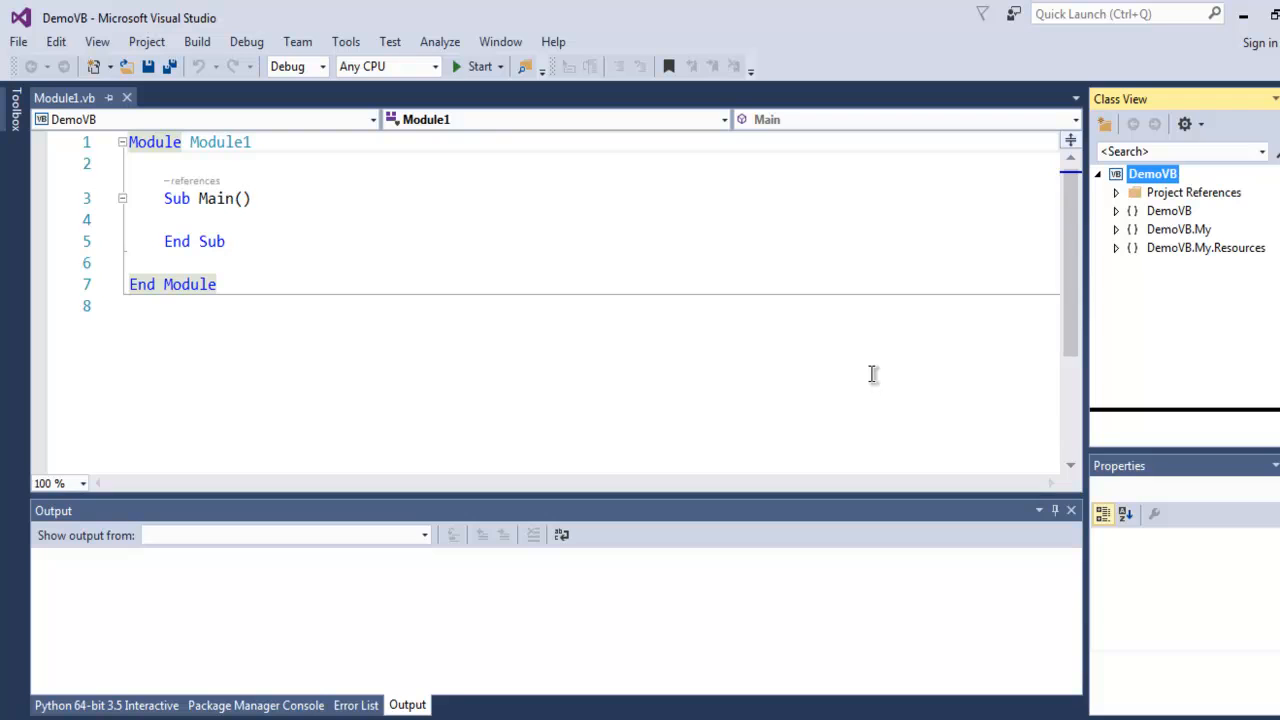
pyautogui.moveTo(864, 374)
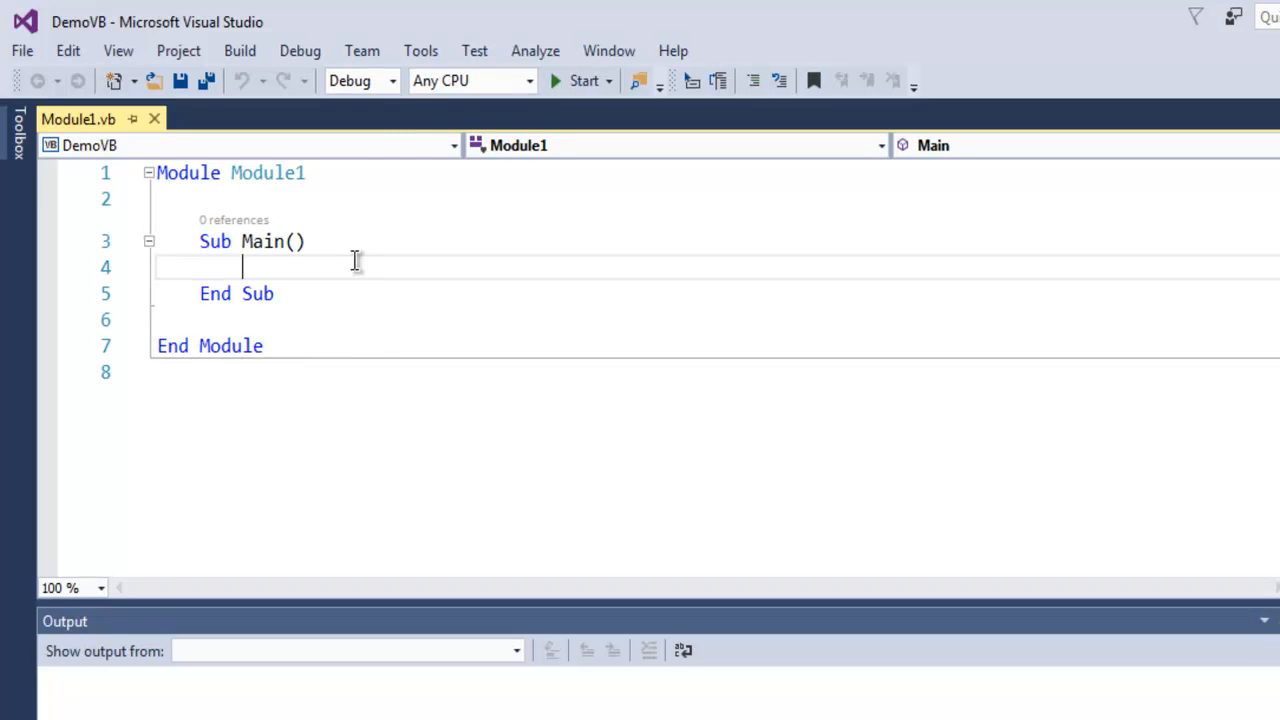
# Switch the build configuration to Release
pyautogui.click(392, 80)
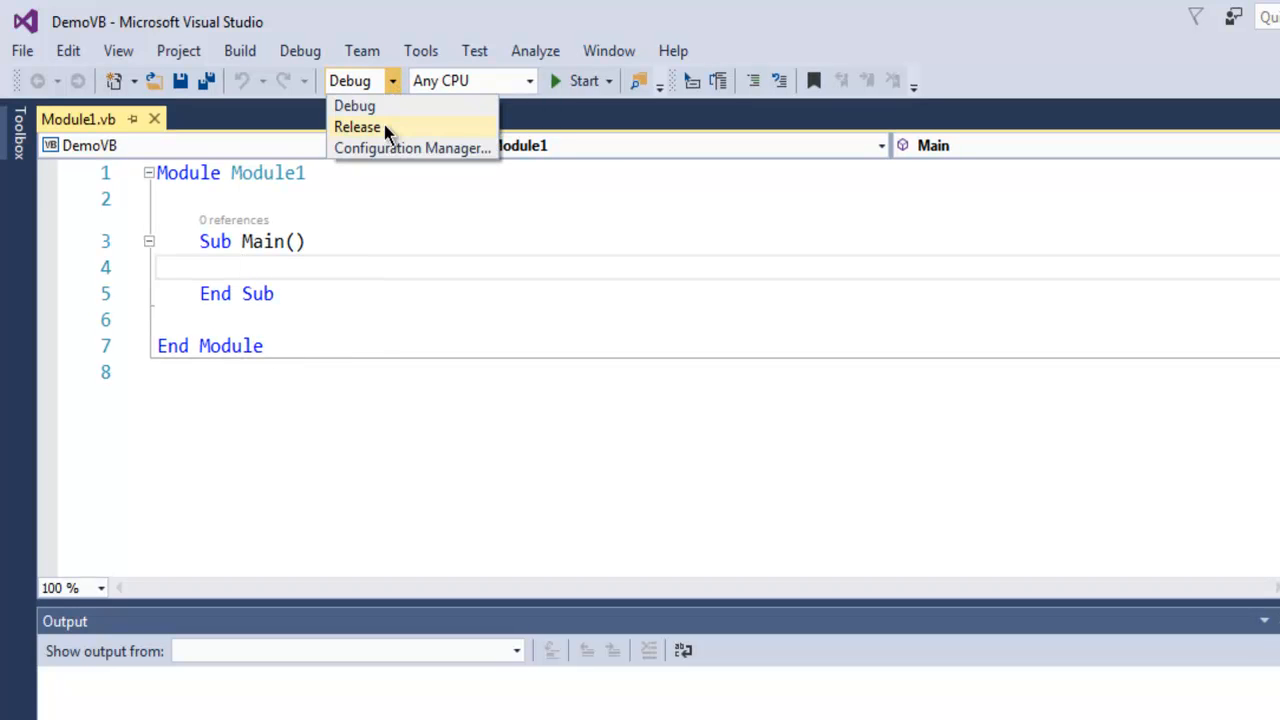
pyautogui.click(356, 128)
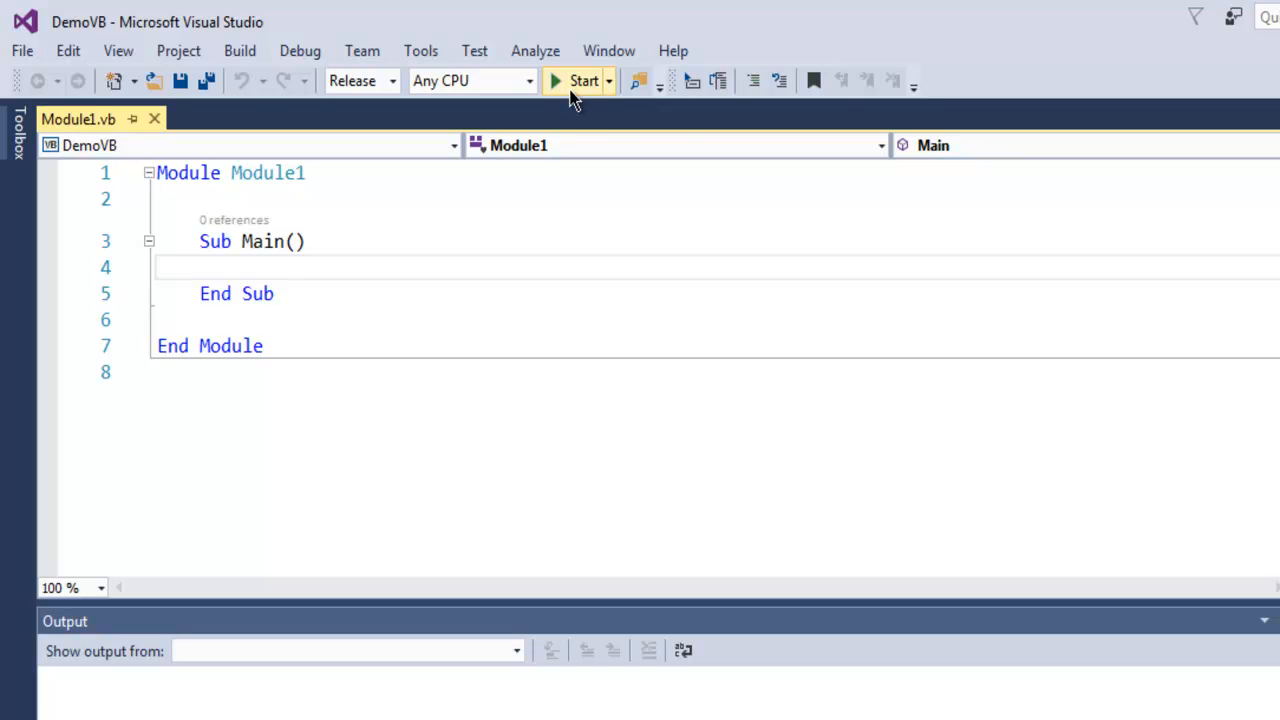
pyautogui.moveTo(582, 92)
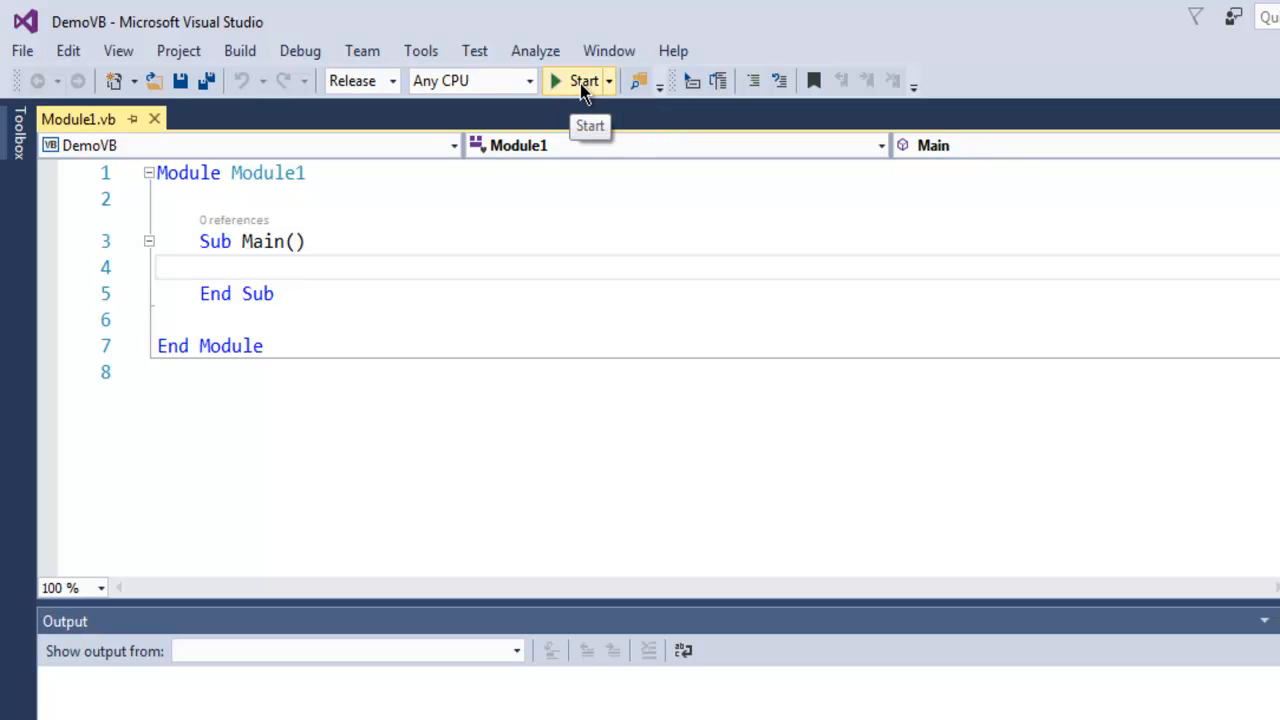
pyautogui.moveTo(512, 358)
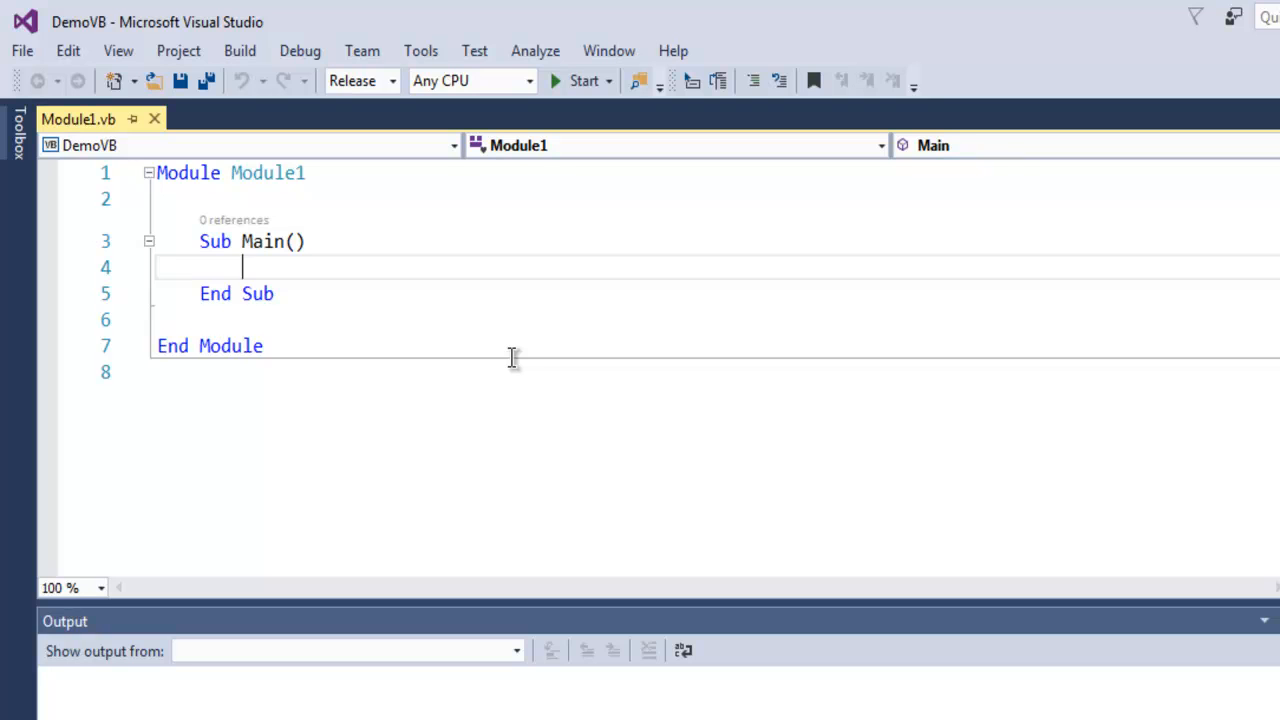
# Write Console.Write("Hello Devnami") and a Console.Read() line inside Sub Main
pyautogui.write('Console')
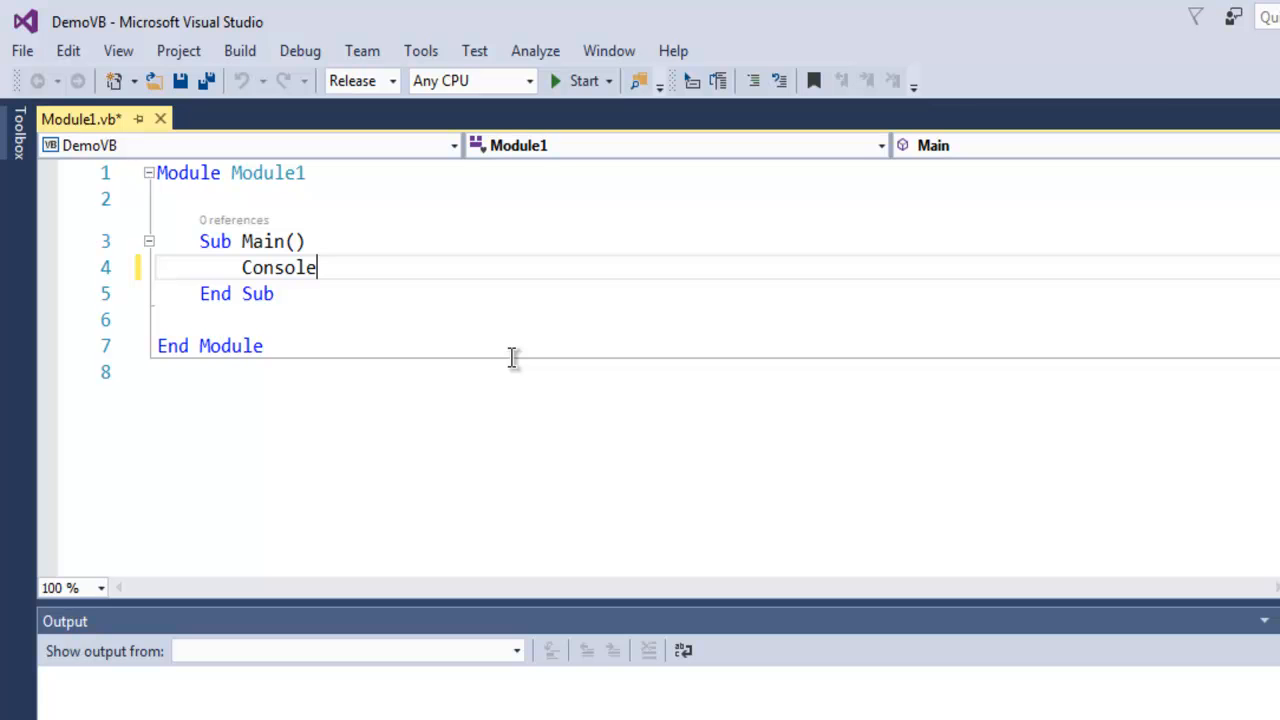
pyautogui.write('.W')
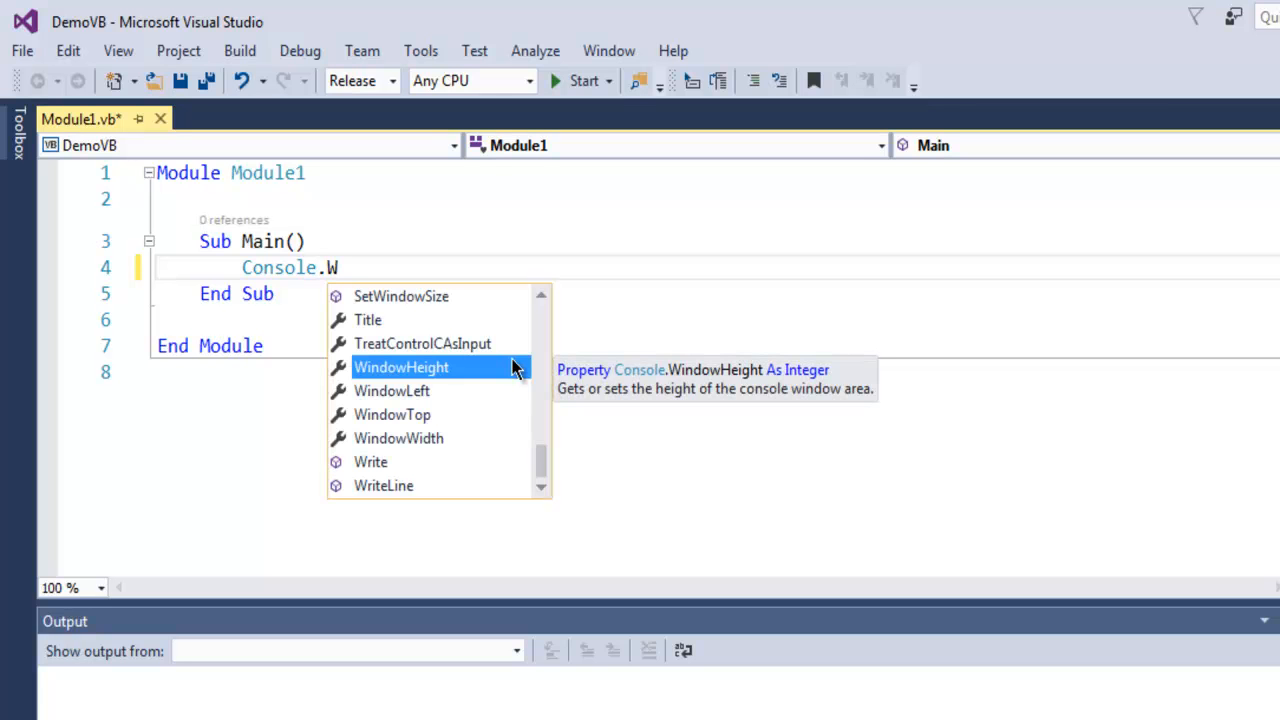
pyautogui.write('rite("')
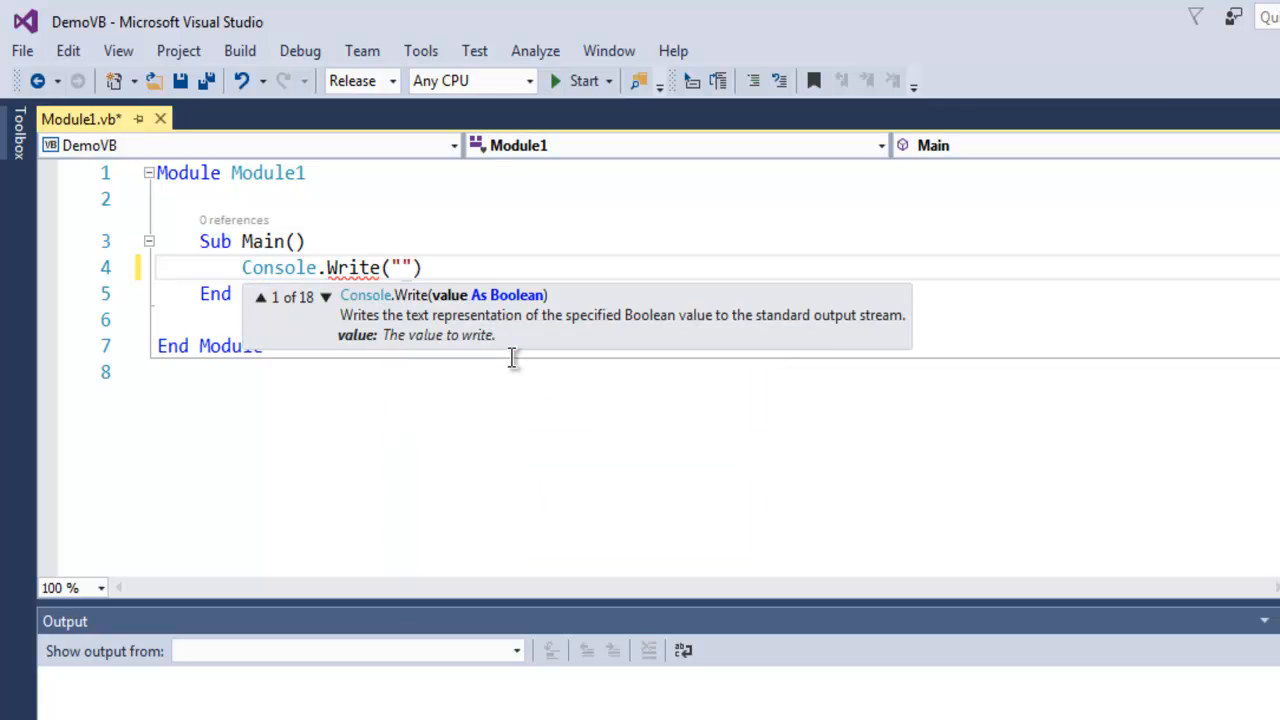
pyautogui.write('Hello ev')
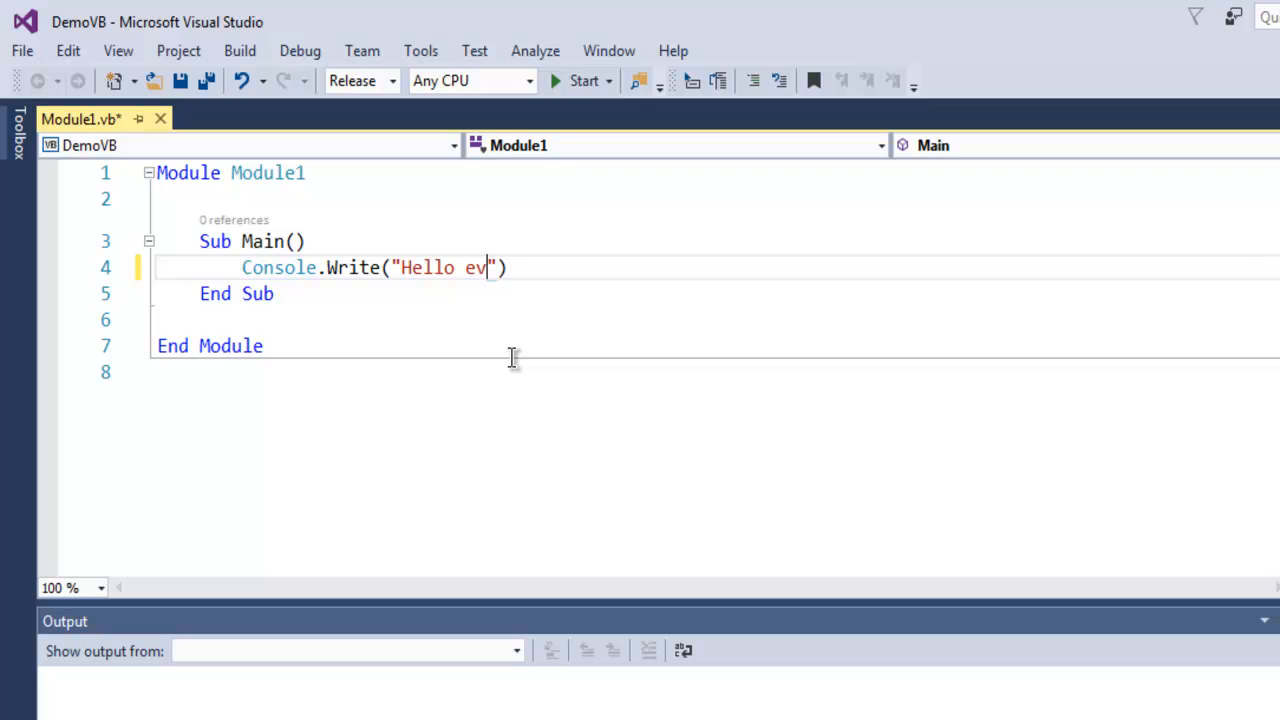
pyautogui.write('Devnam')
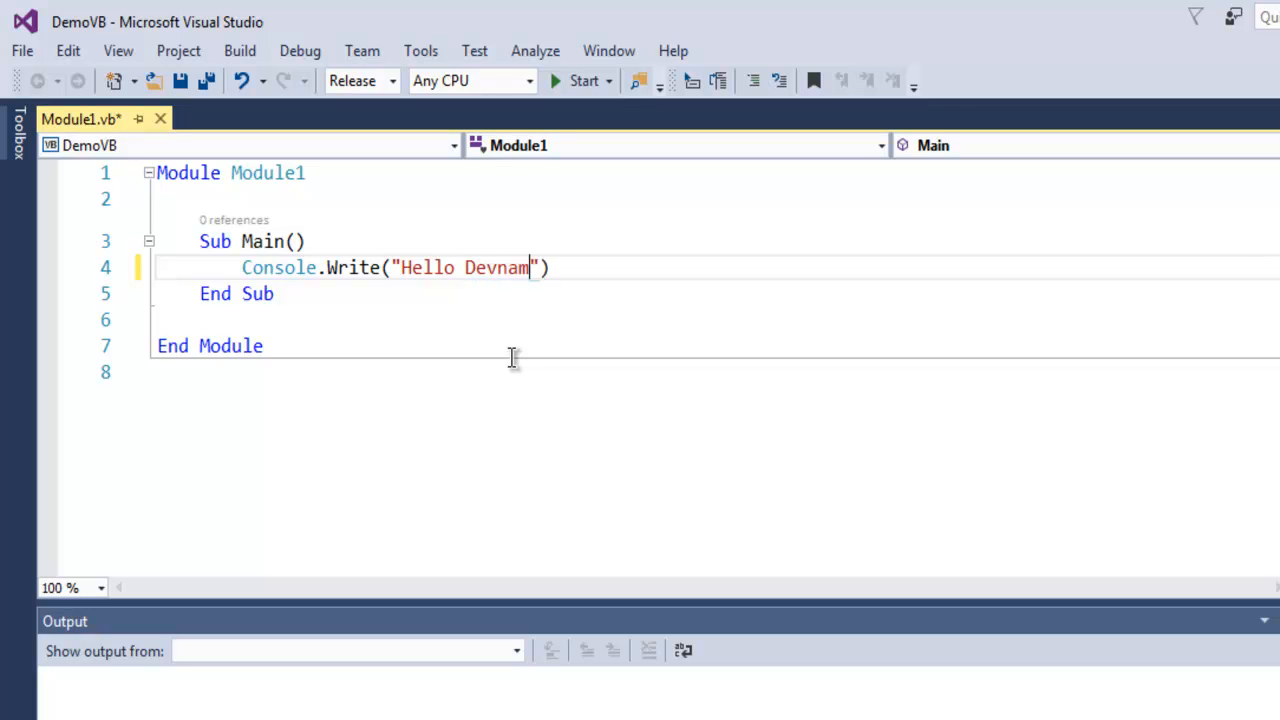
pyautogui.write('i')
pyautogui.write('C')
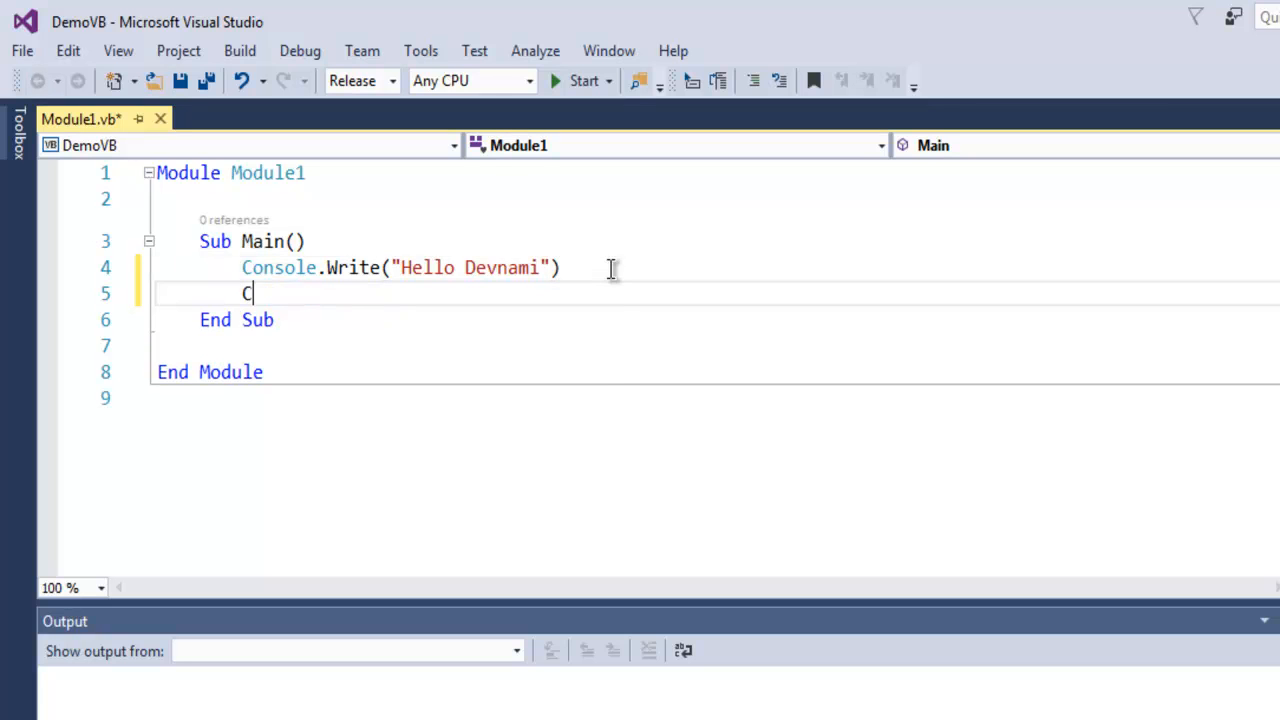
pyautogui.write('onsolee.')
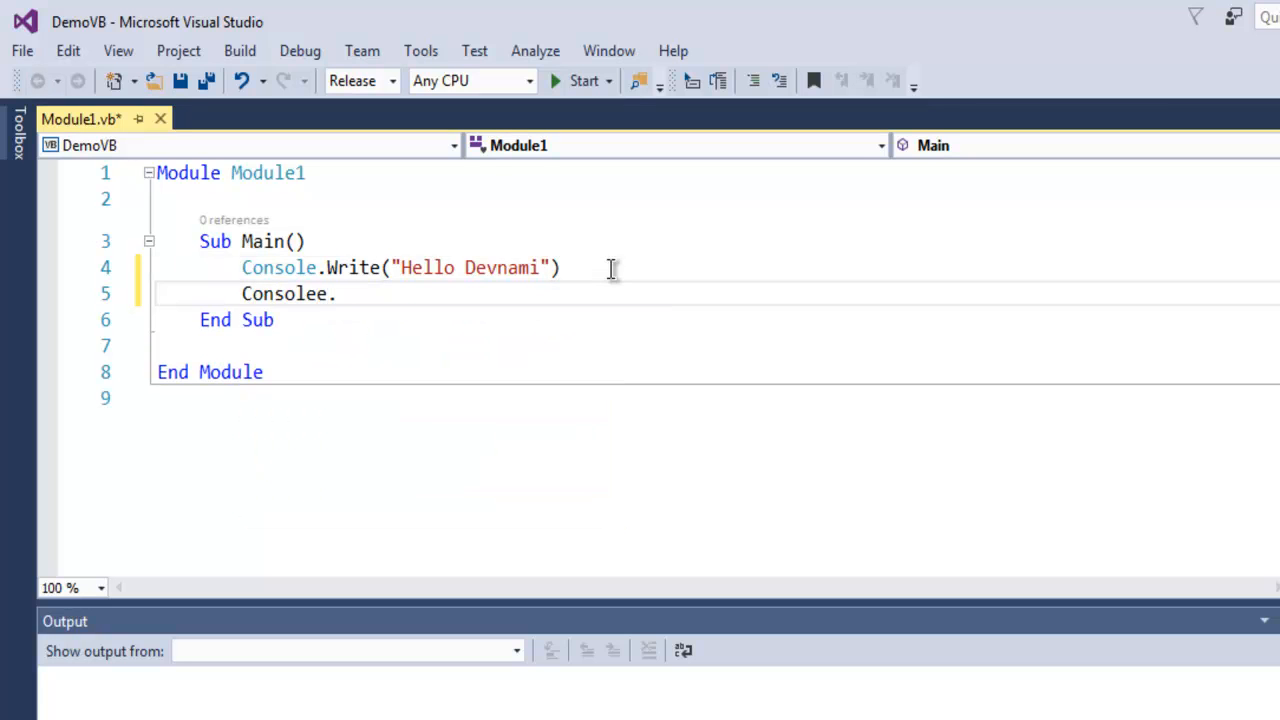
pyautogui.write('Read')
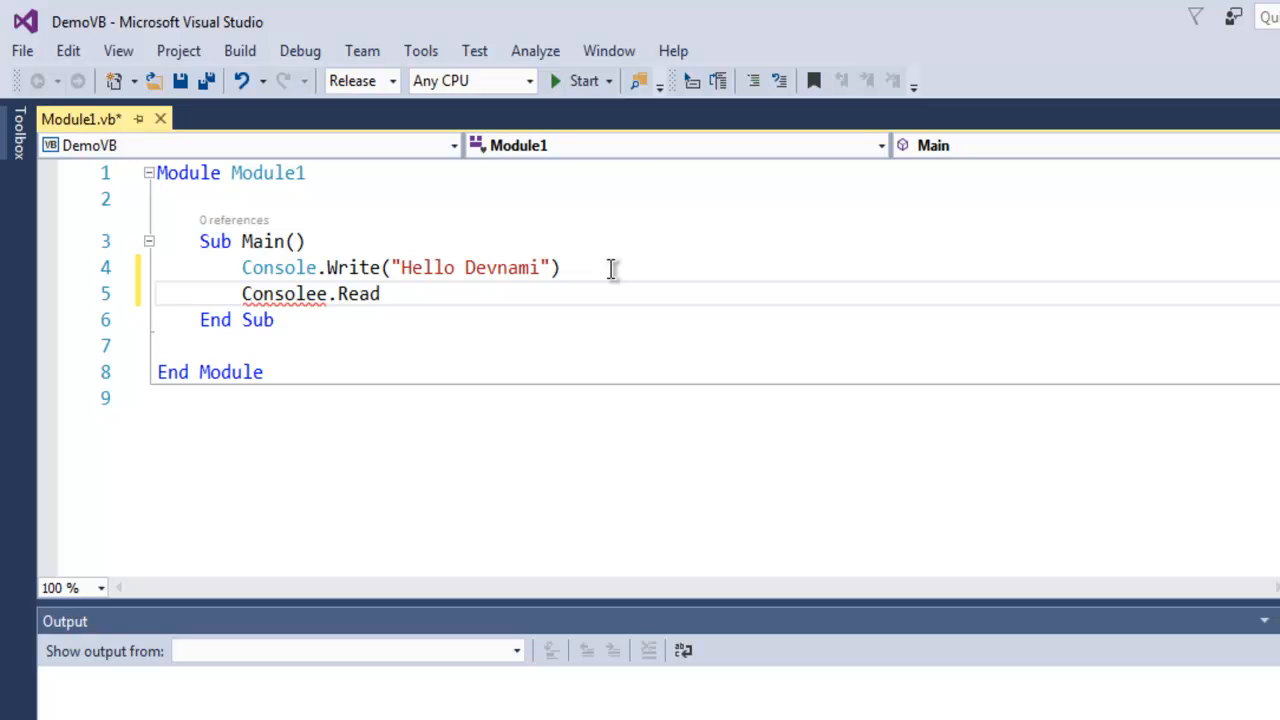
pyautogui.write('()')
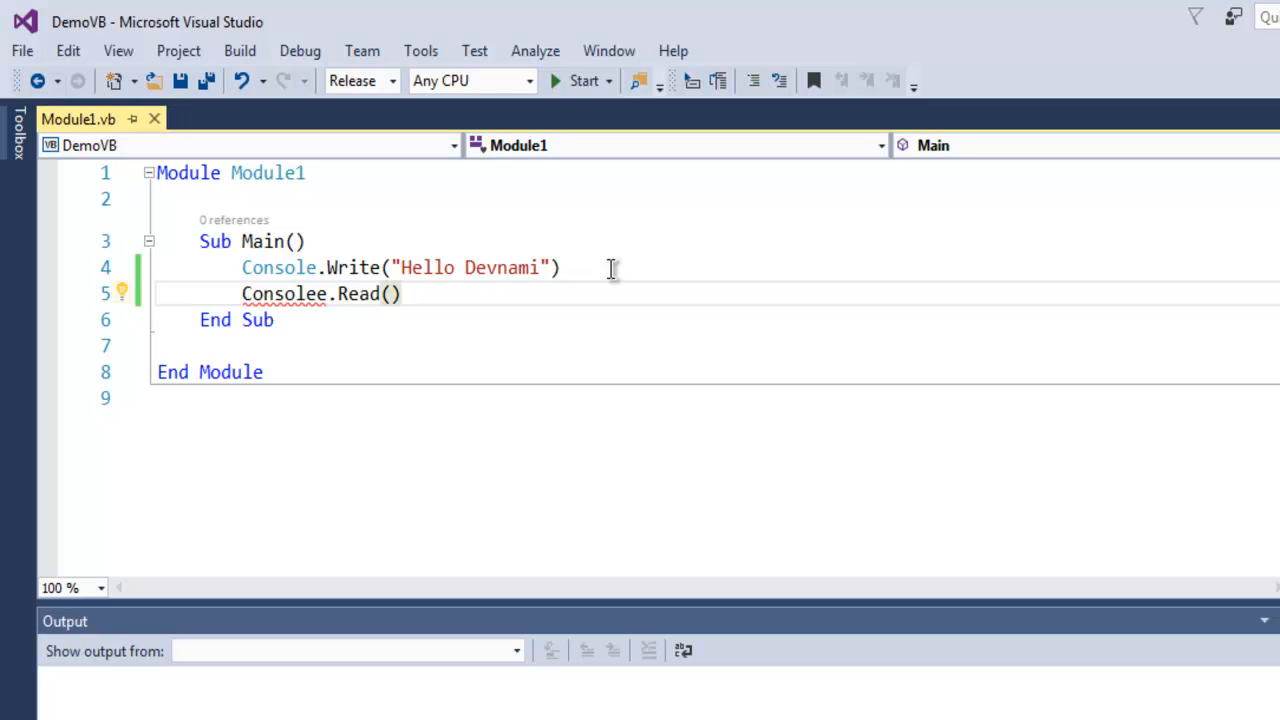
pyautogui.moveTo(418, 330)
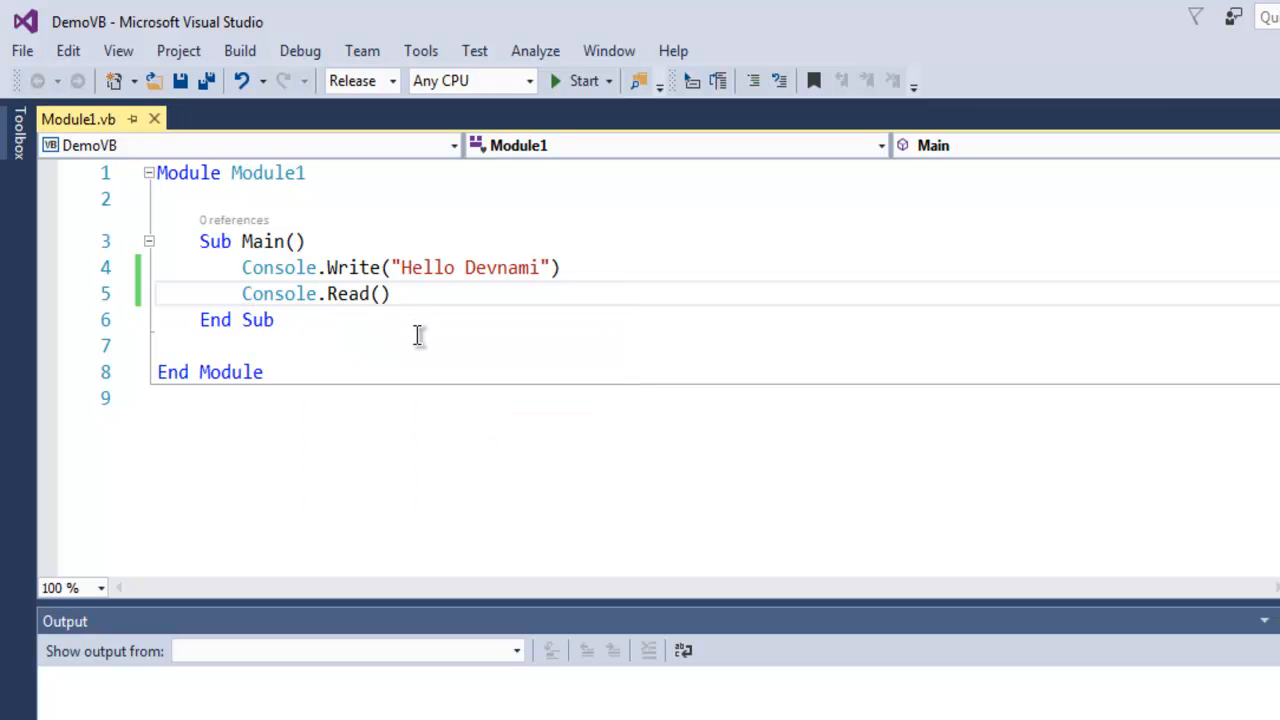
pyautogui.moveTo(528, 214)
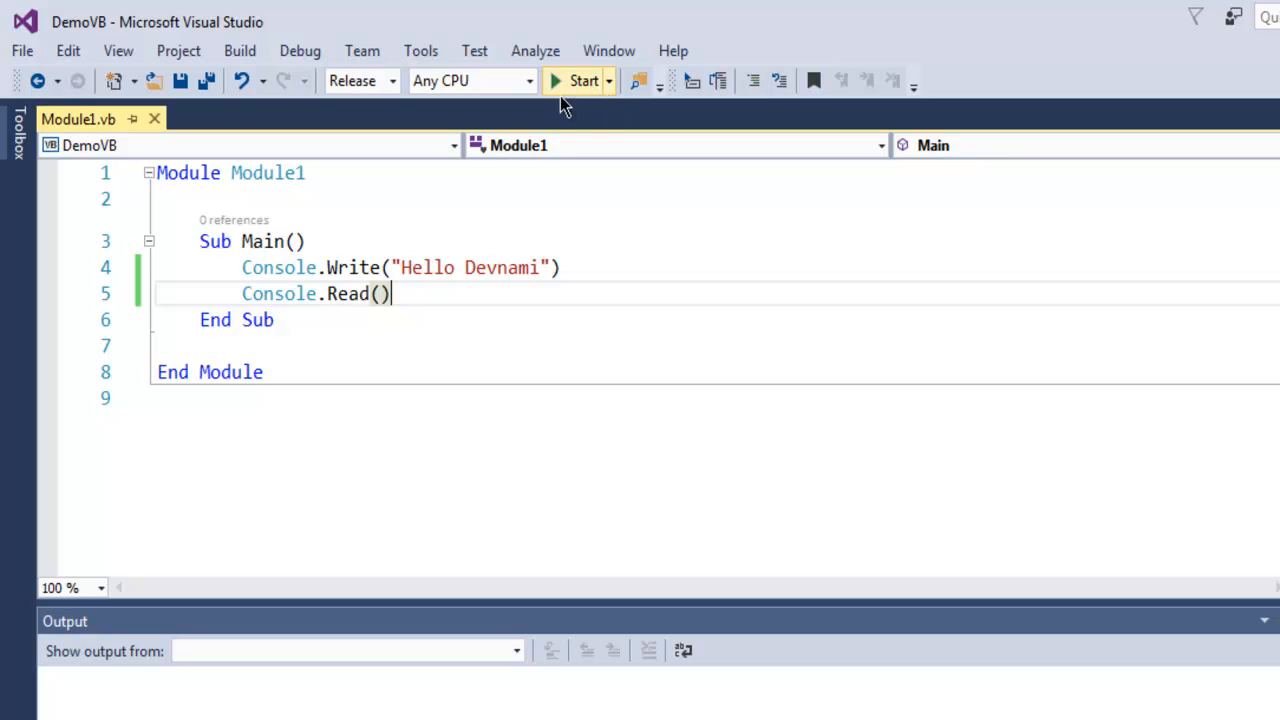
pyautogui.moveTo(568, 84)
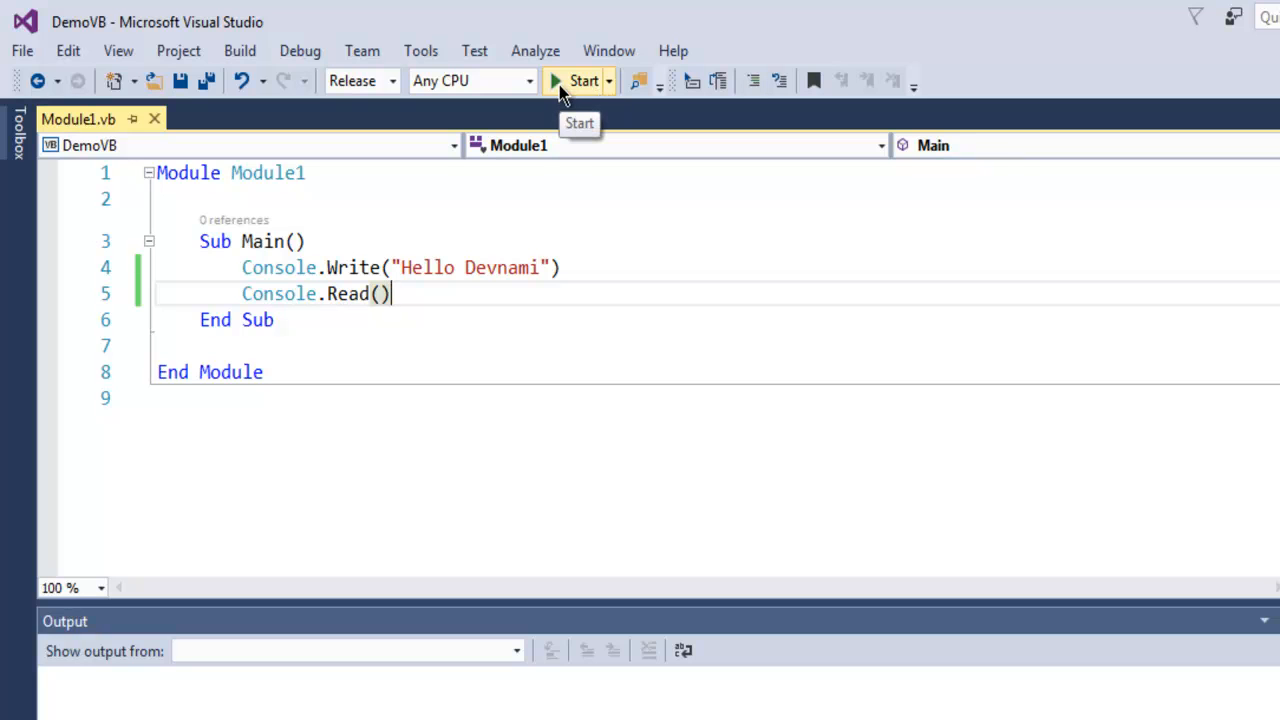
# Start the program so a console window prints Hello Devnami
pyautogui.click(580, 80)
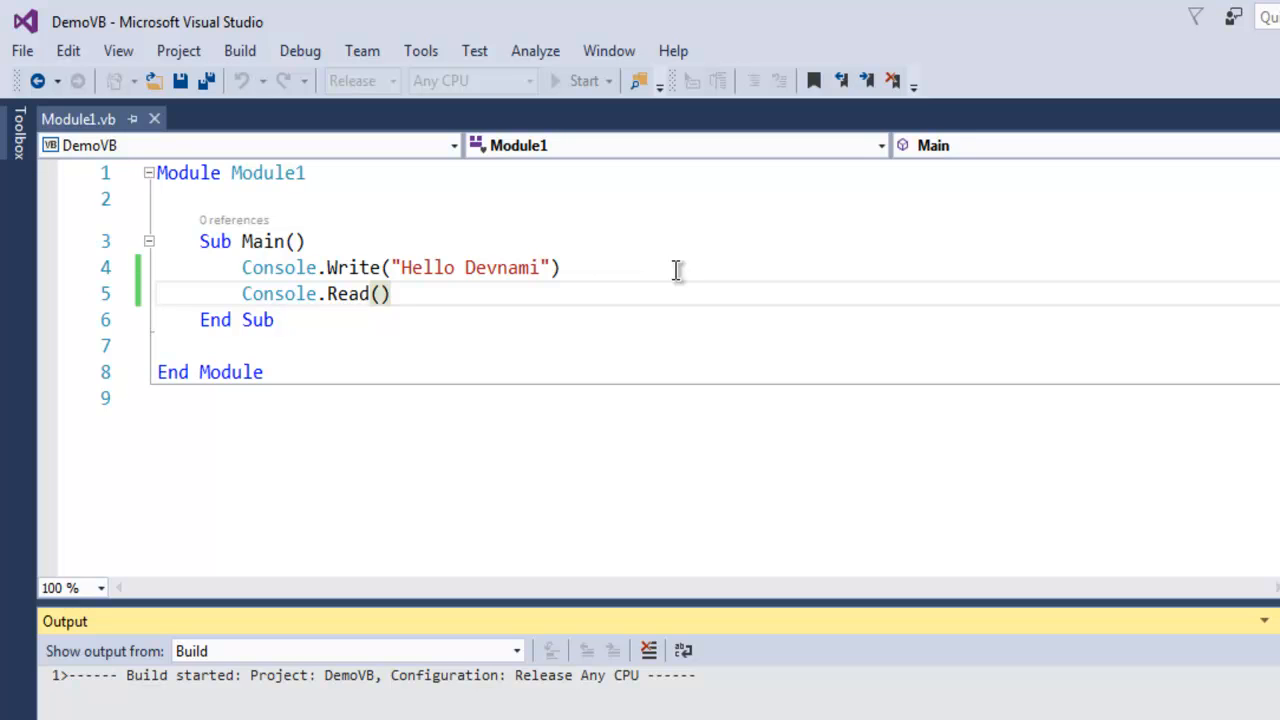
pyautogui.click(578, 80)
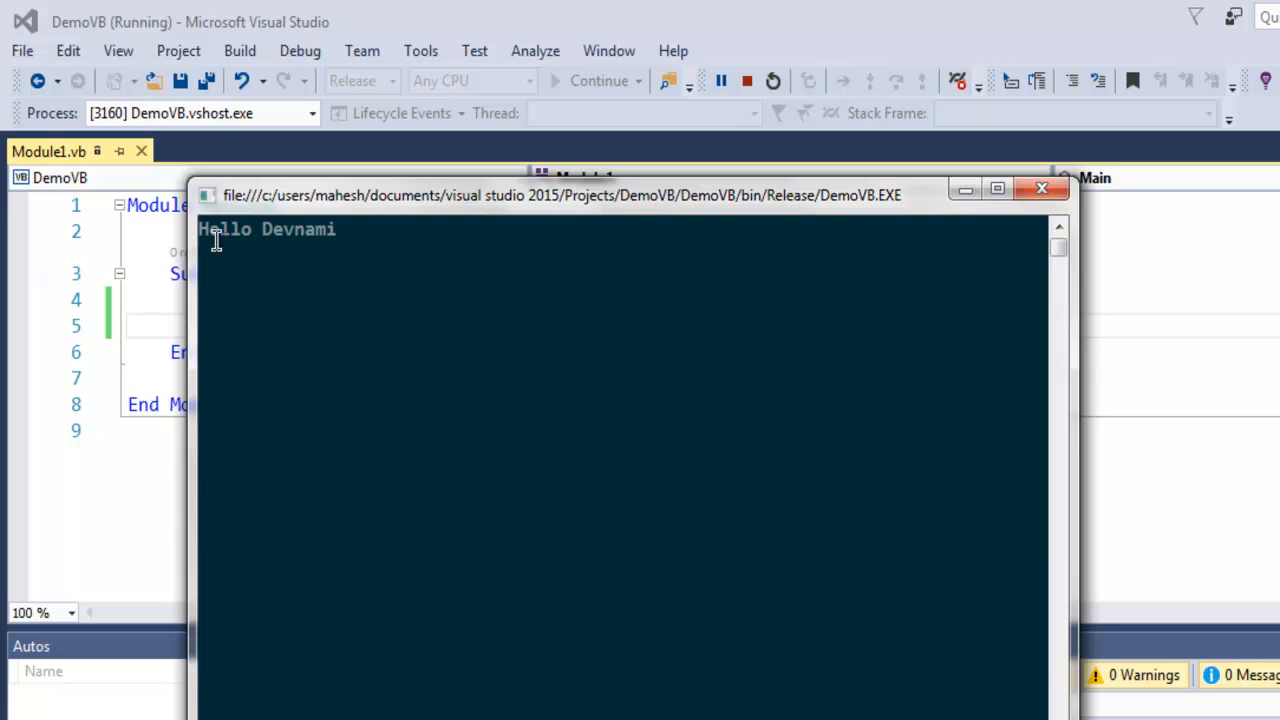
pyautogui.moveTo(276, 258)
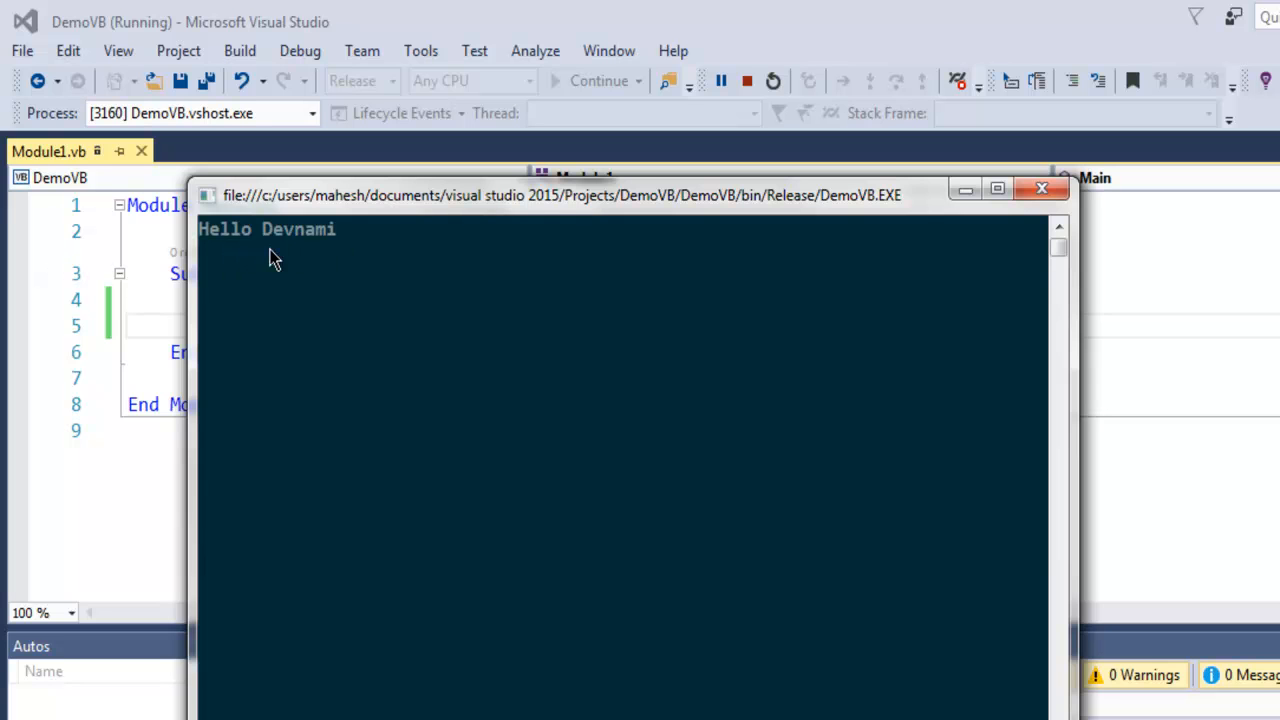
pyautogui.moveTo(252, 250)
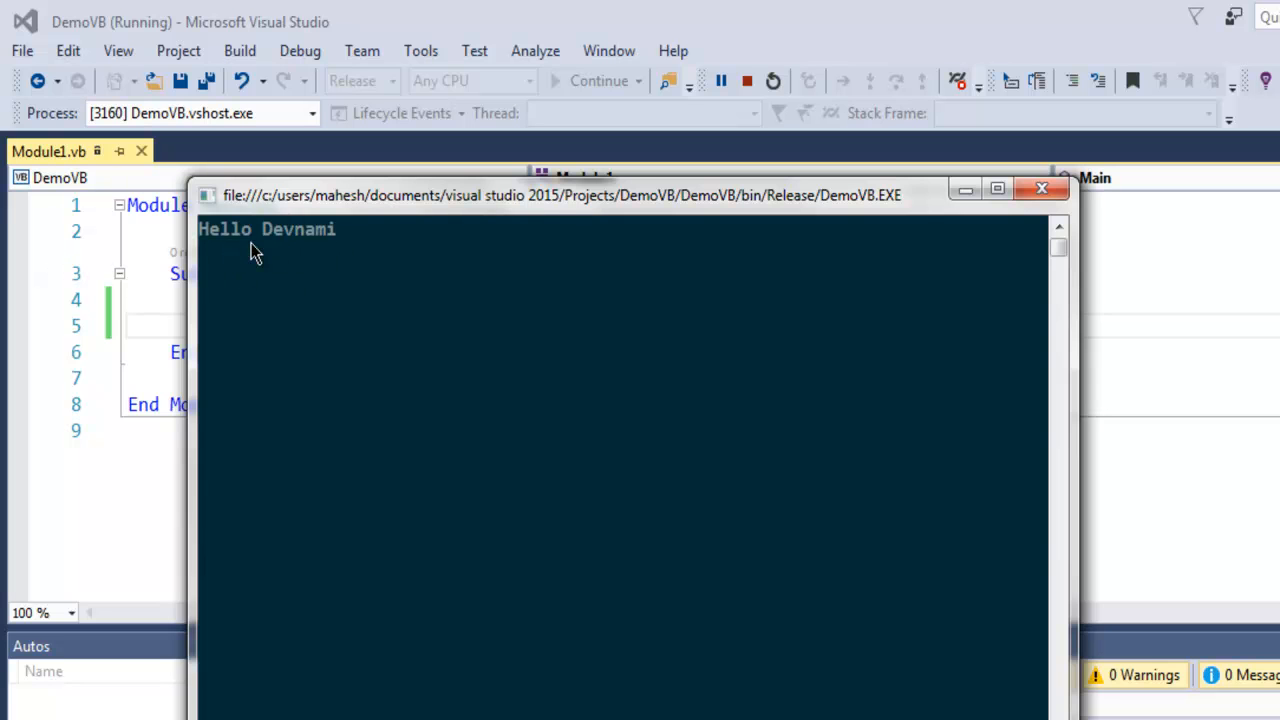
pyautogui.moveTo(524, 332)
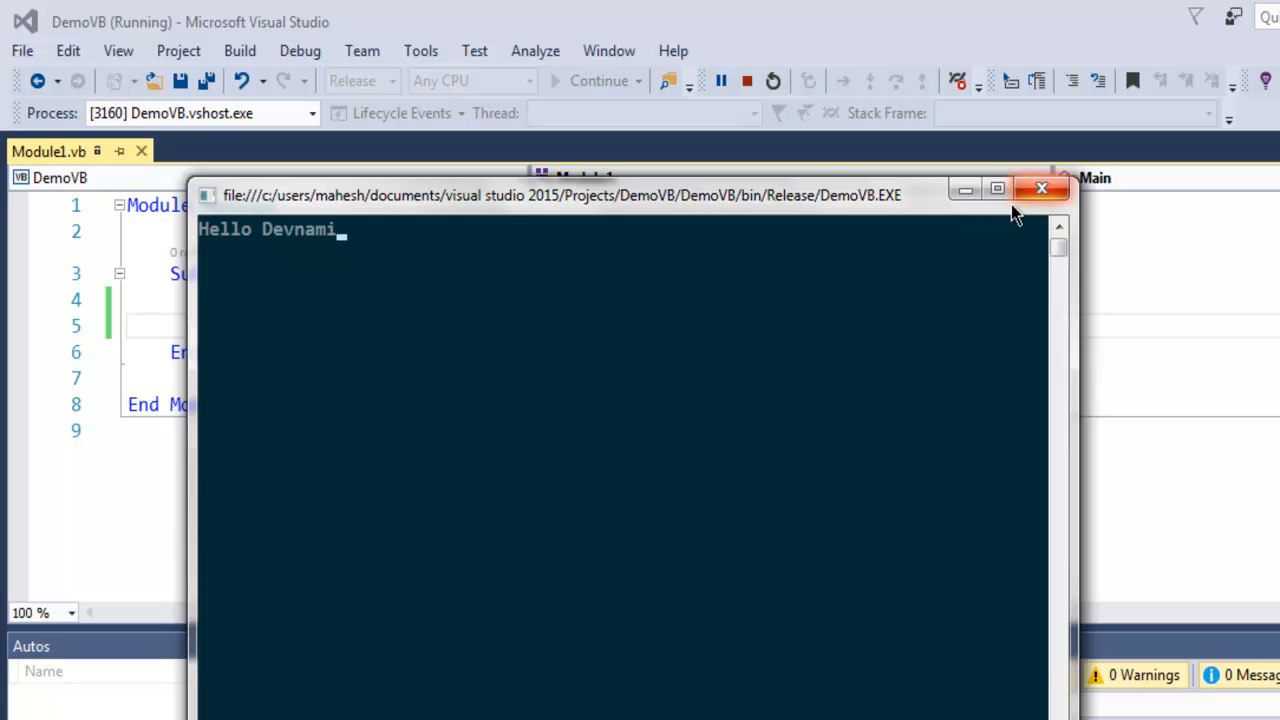
pyautogui.moveTo(996, 188)
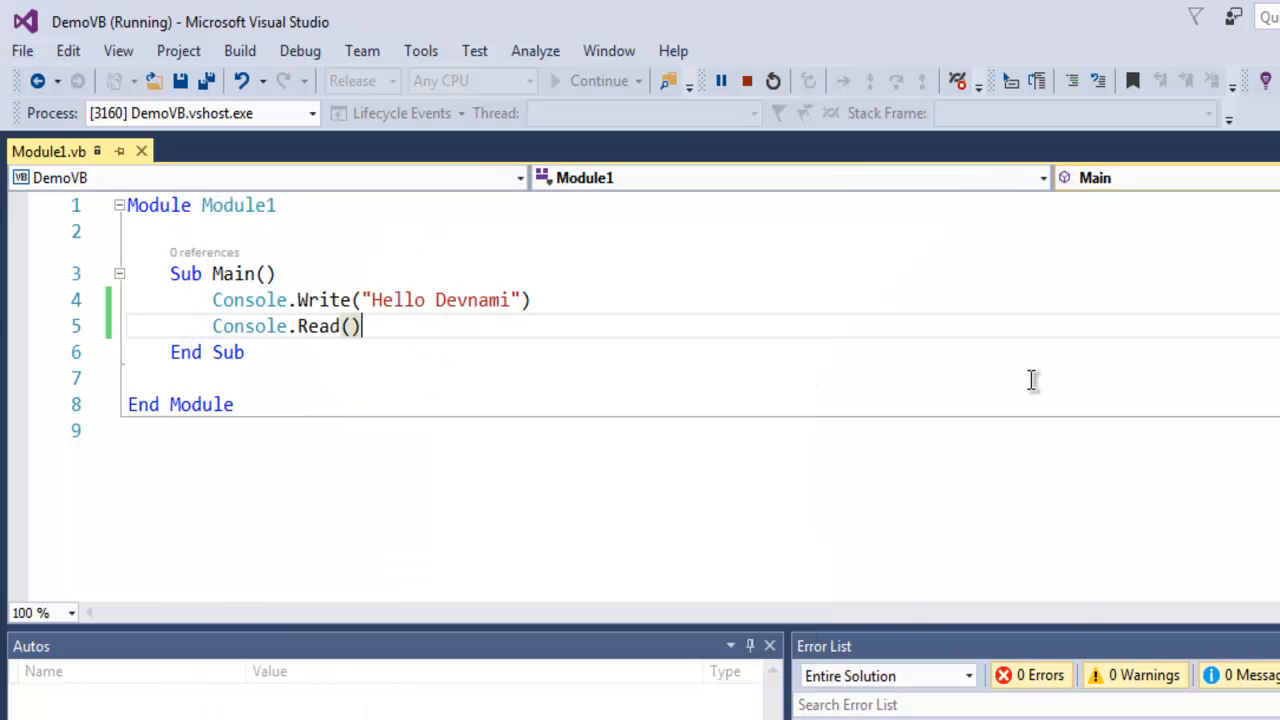
# Stop the run so the console closes and Module1.vb shows with exit code 0 output
pyautogui.click(768, 80)
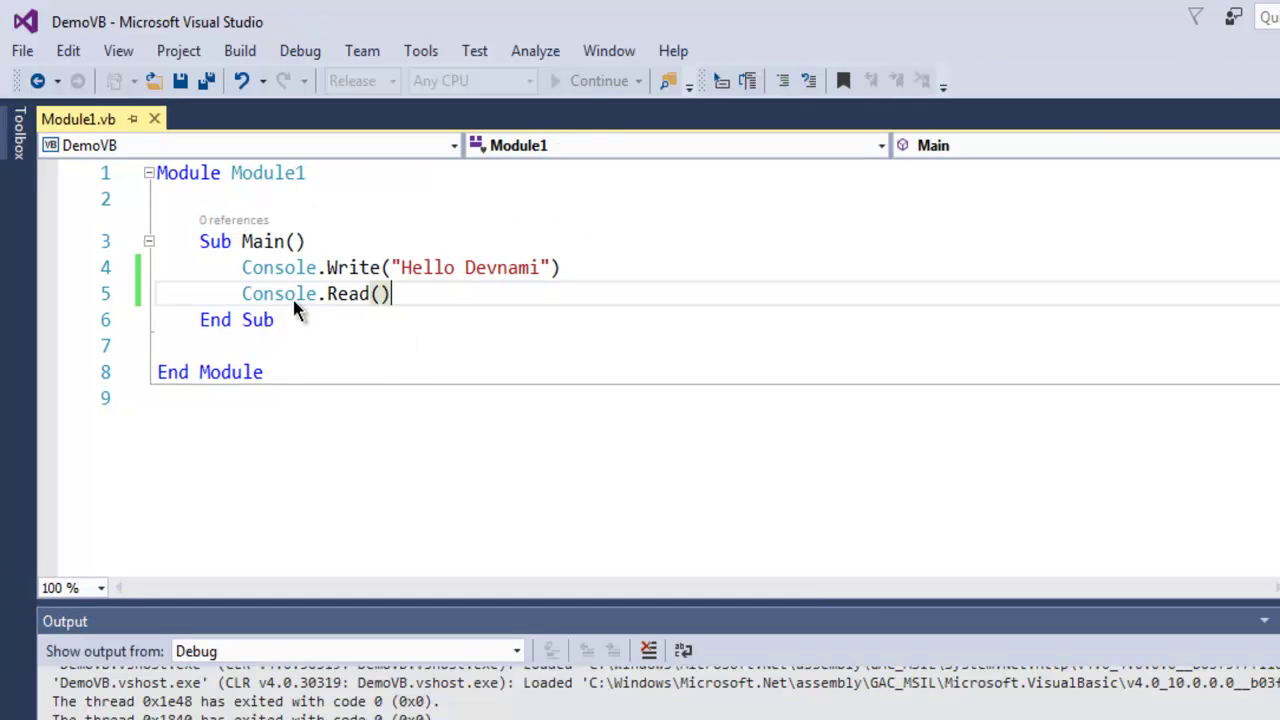